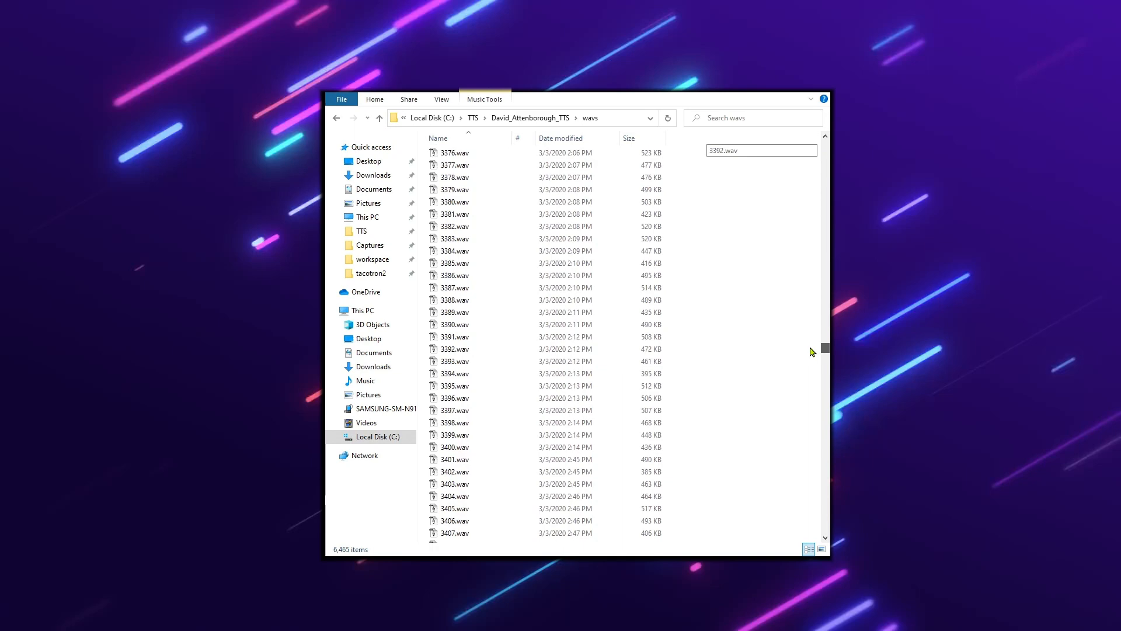
# Step: Jump to Chapter 1: A Cracked Foundation: Mom's House, showing its opening text and family photo
pyautogui.scroll(-3)
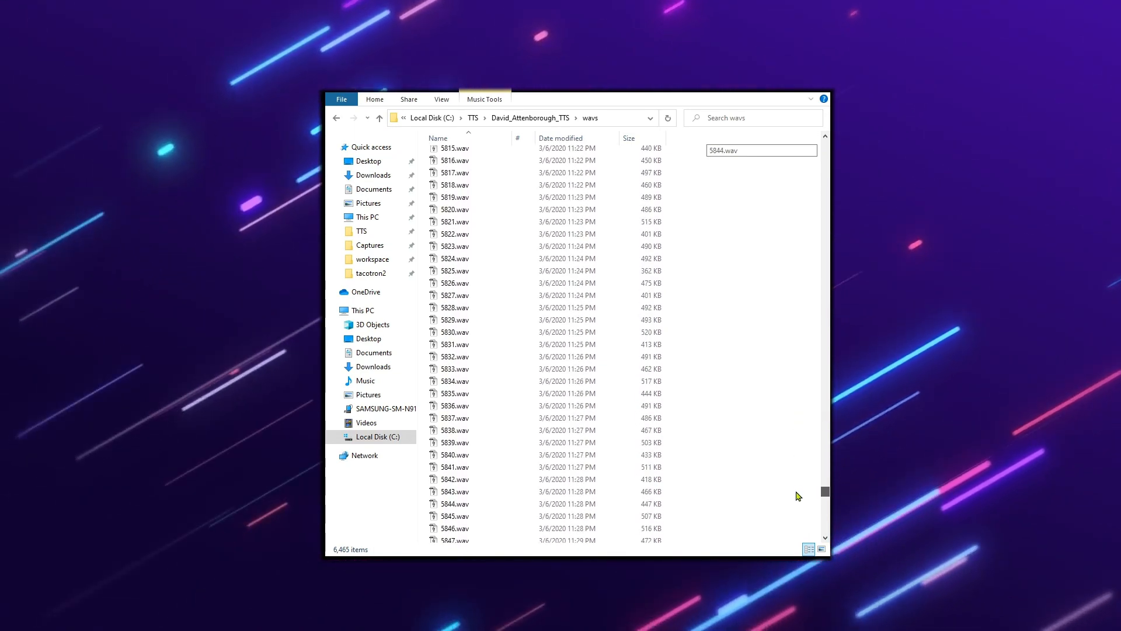
pyautogui.scroll(-3)
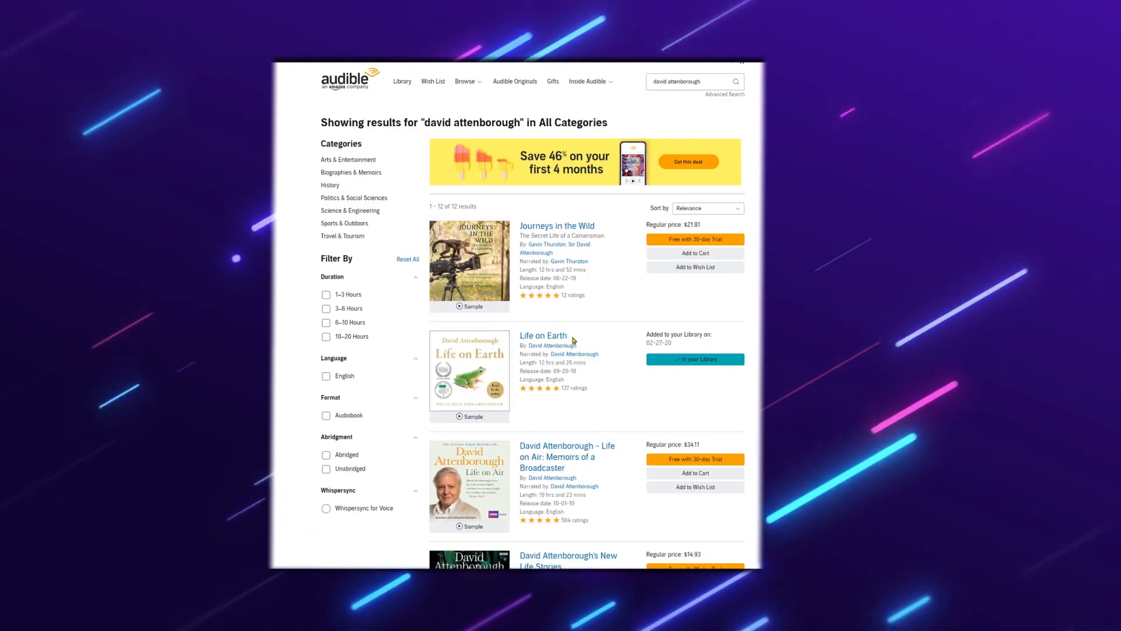
pyautogui.click(575, 354)
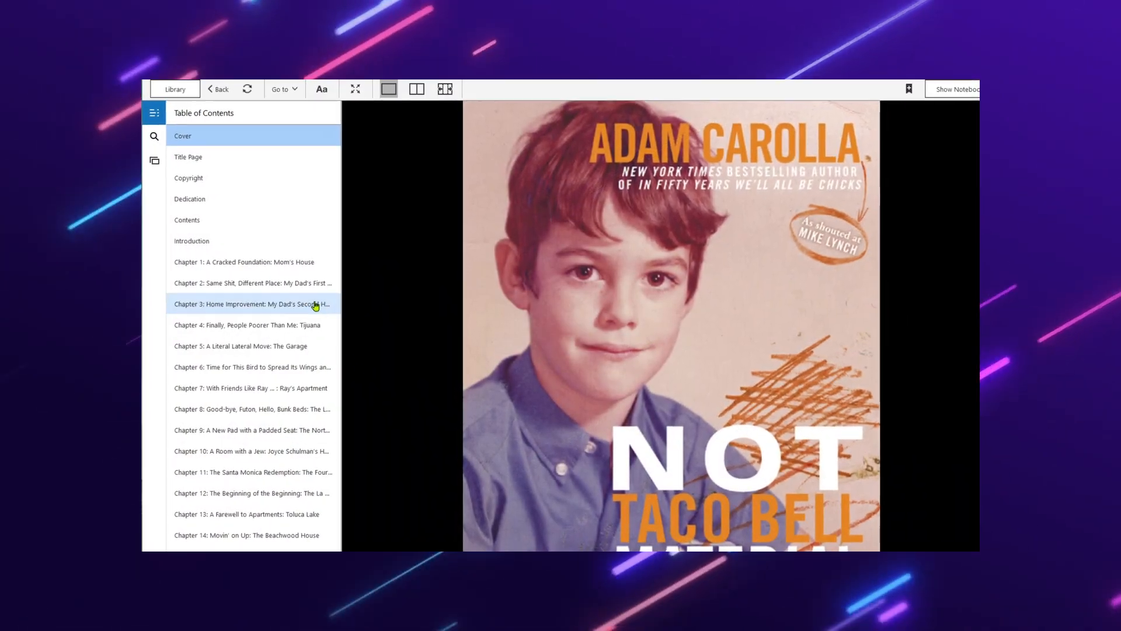
pyautogui.click(243, 261)
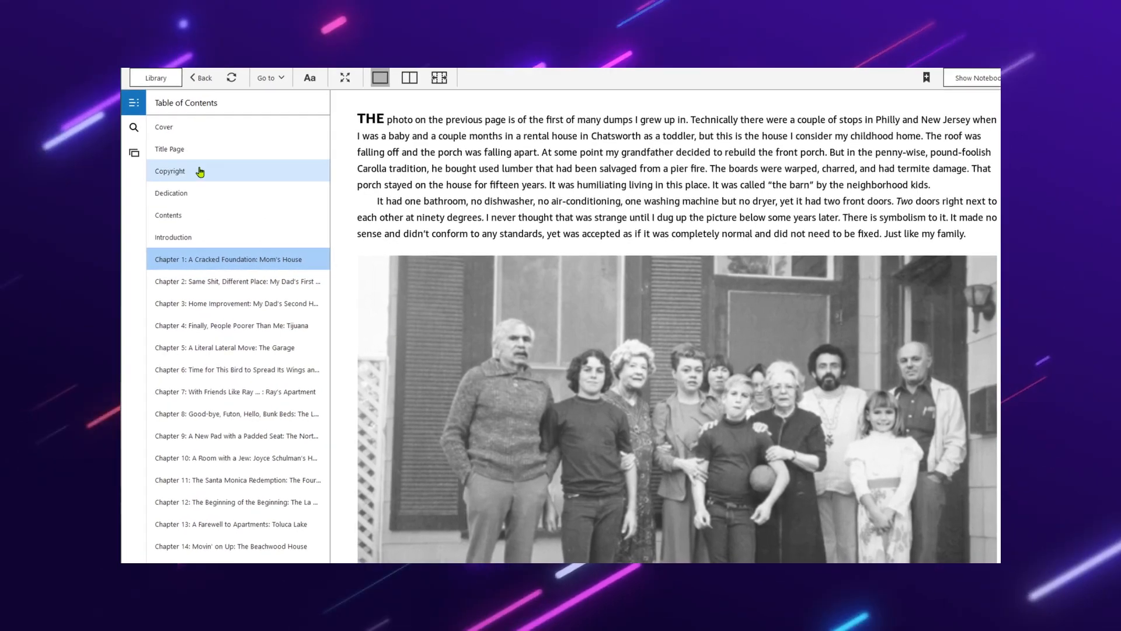
pyautogui.click(133, 103)
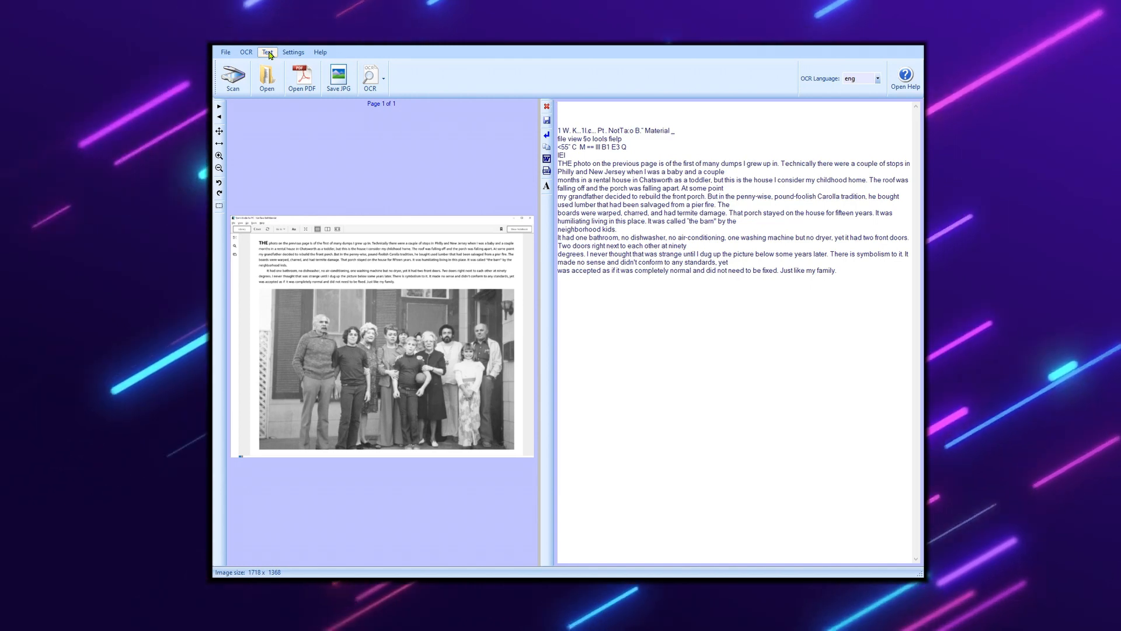
pyautogui.moveTo(286, 100)
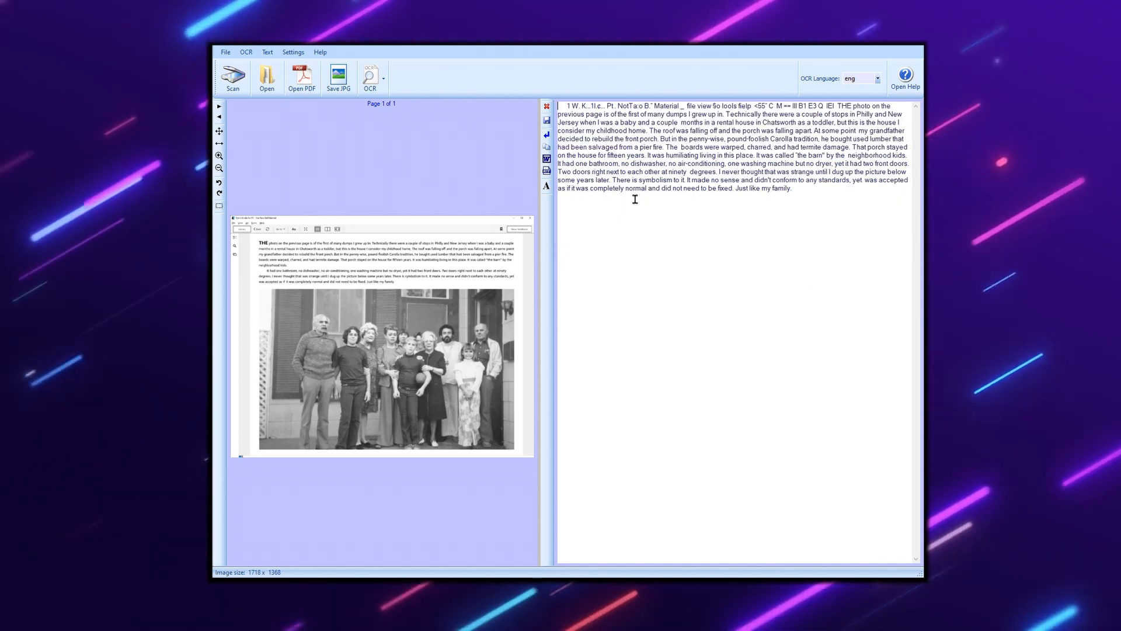
# Step: Select the recognized page text after merging it into one continuous paragraph
pyautogui.moveTo(565, 121); pyautogui.dragTo(791, 190)
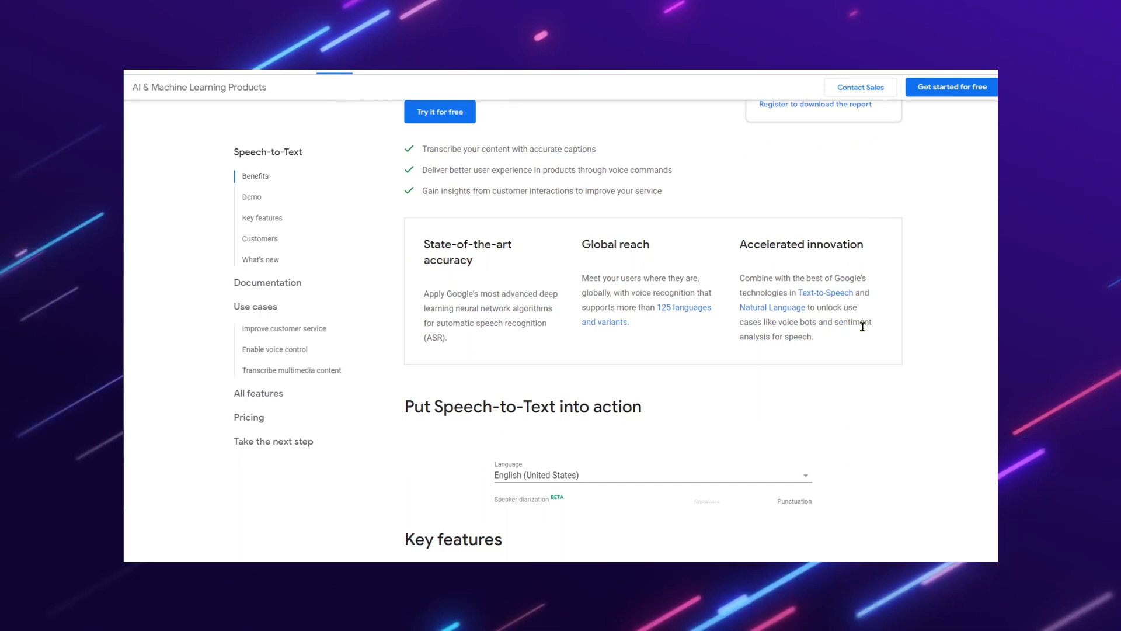
pyautogui.scroll(-3)
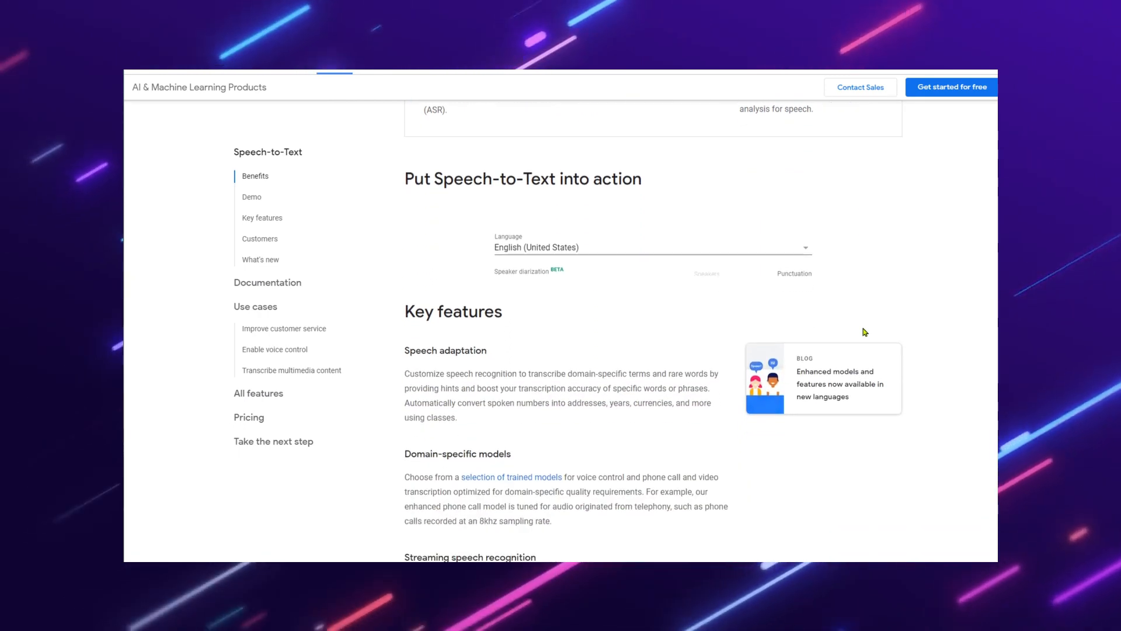
pyautogui.scroll(-3)
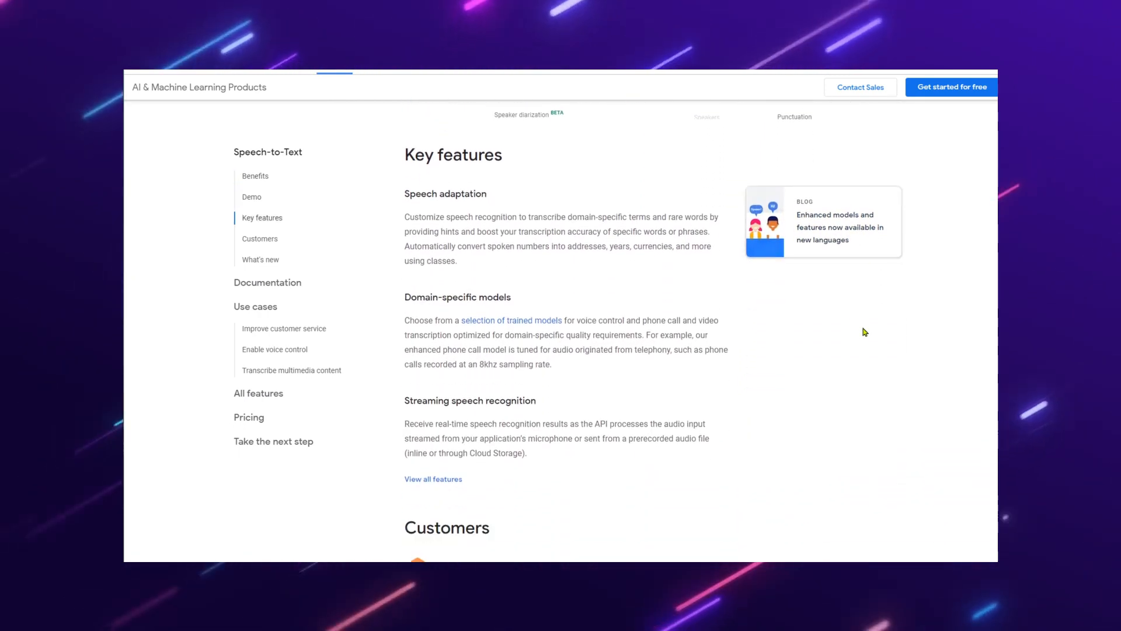
pyautogui.scroll(-3)
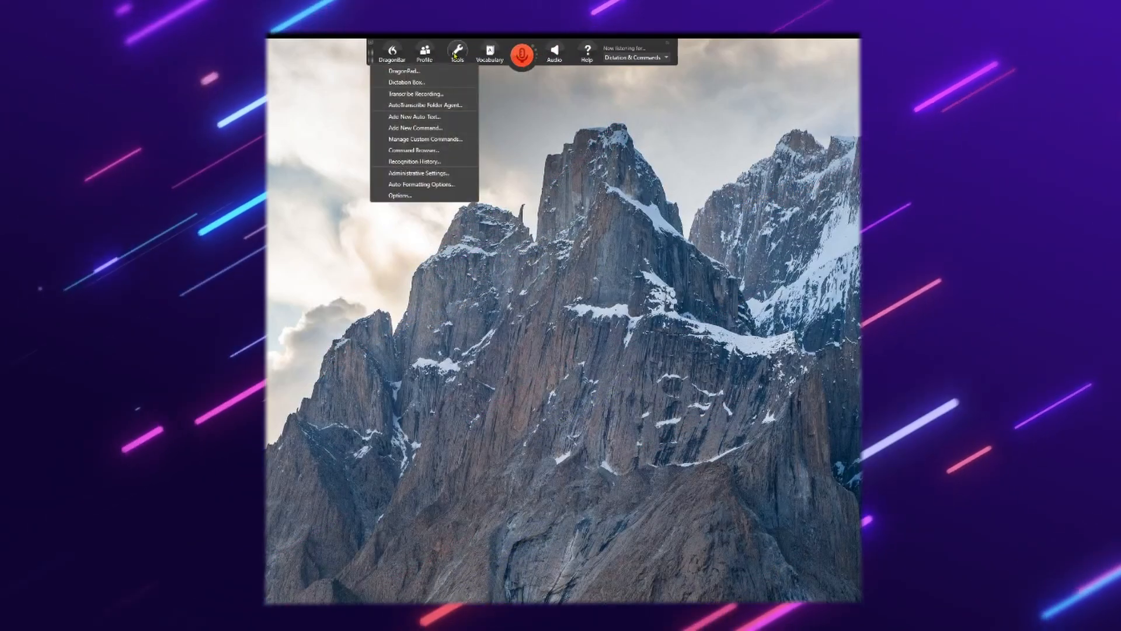
pyautogui.moveTo(421, 93)
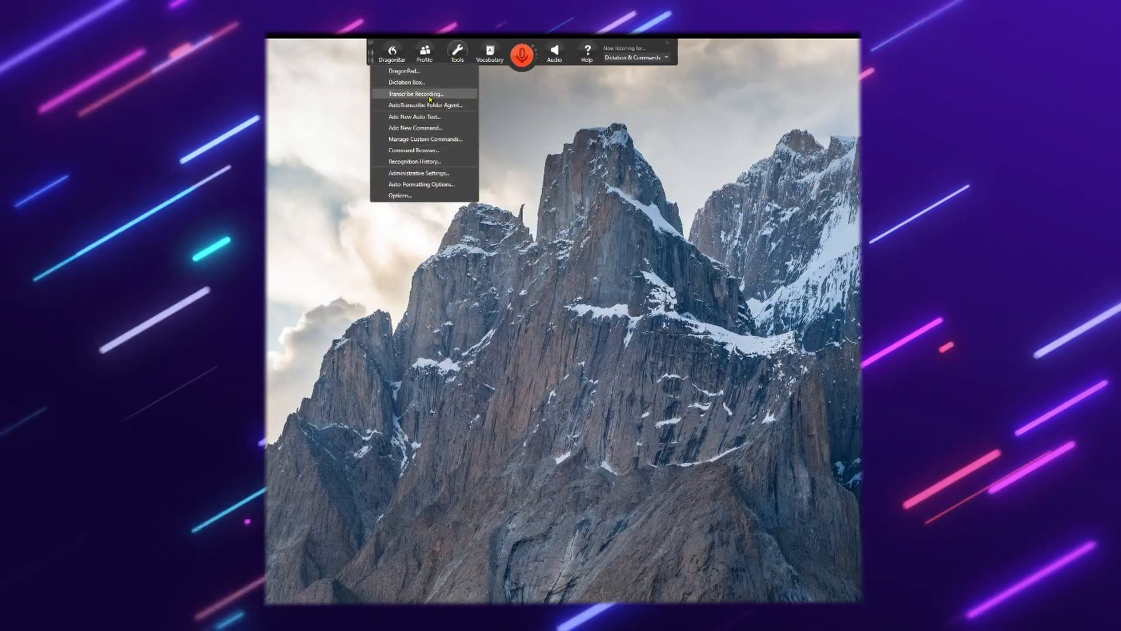
# Step: Start Transcribe Recording with the Osteen audio file as input and an output text file chosen
pyautogui.click(415, 93)
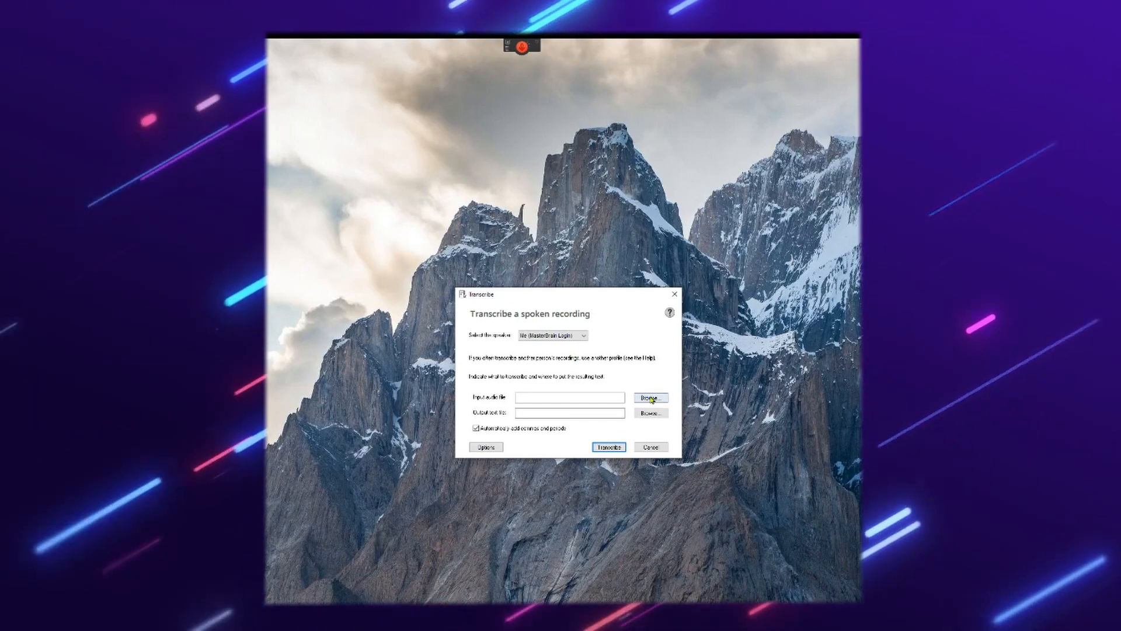
pyautogui.click(651, 397)
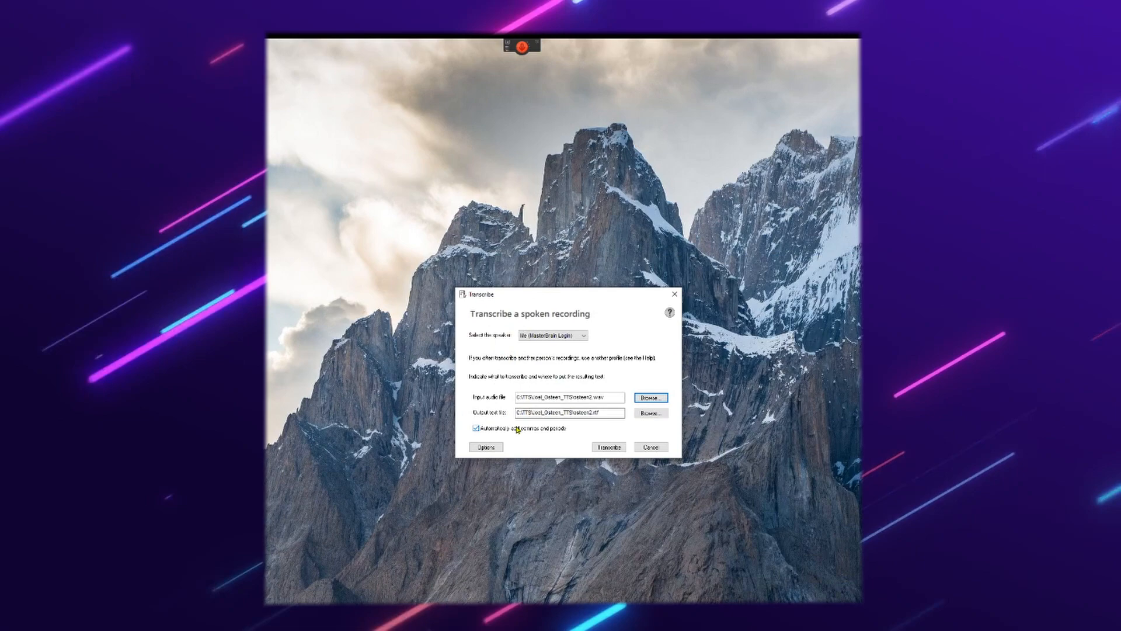
pyautogui.click(607, 446)
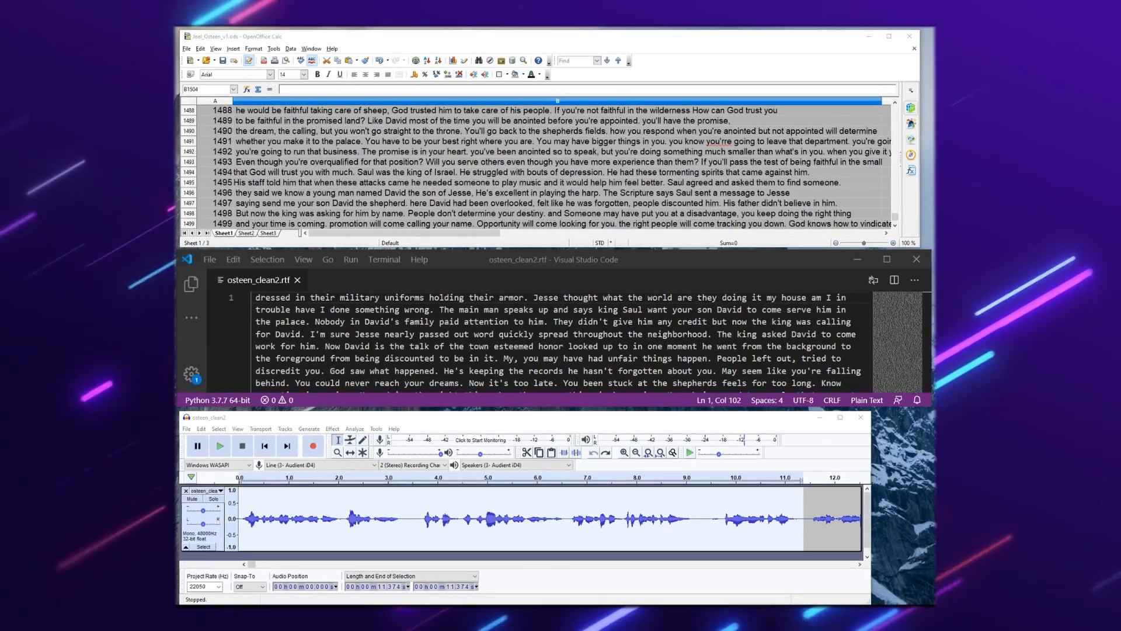
pyautogui.click(216, 446)
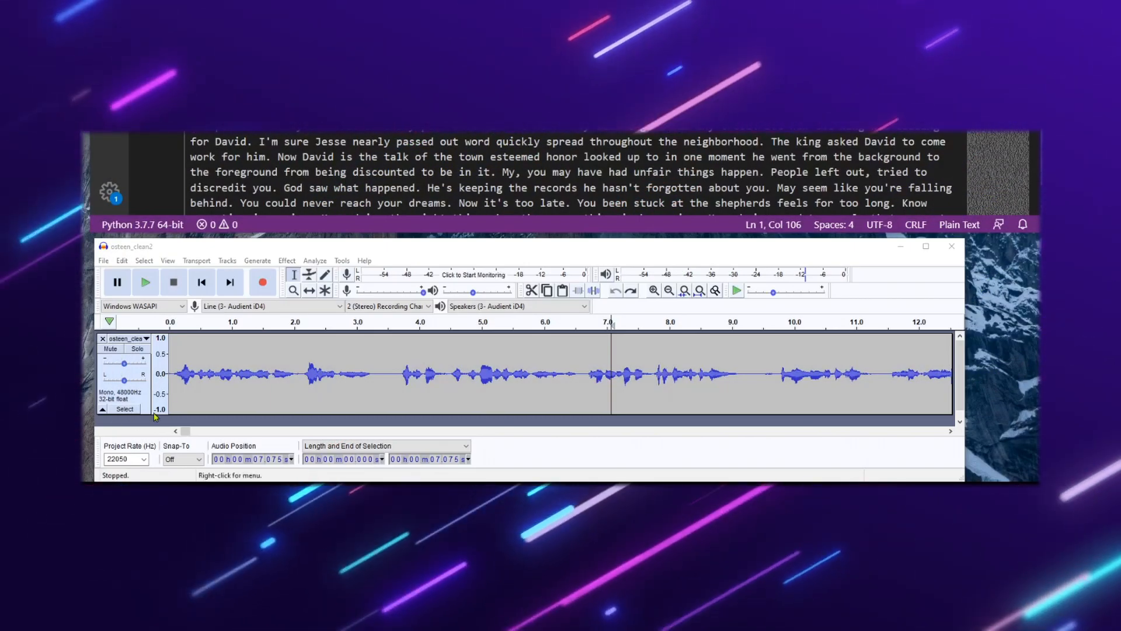
pyautogui.click(126, 458)
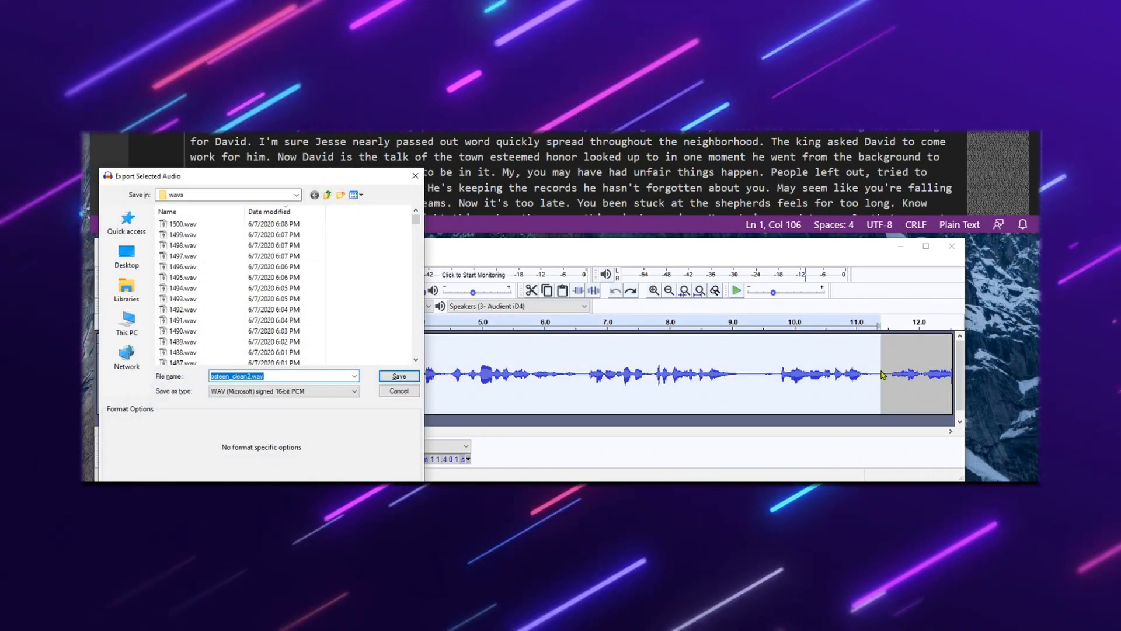
# Step: Save the selected audio as 1501 in wavs and enter its 'king Saul wants your son David' transcript in row 1501
pyautogui.write('1501')
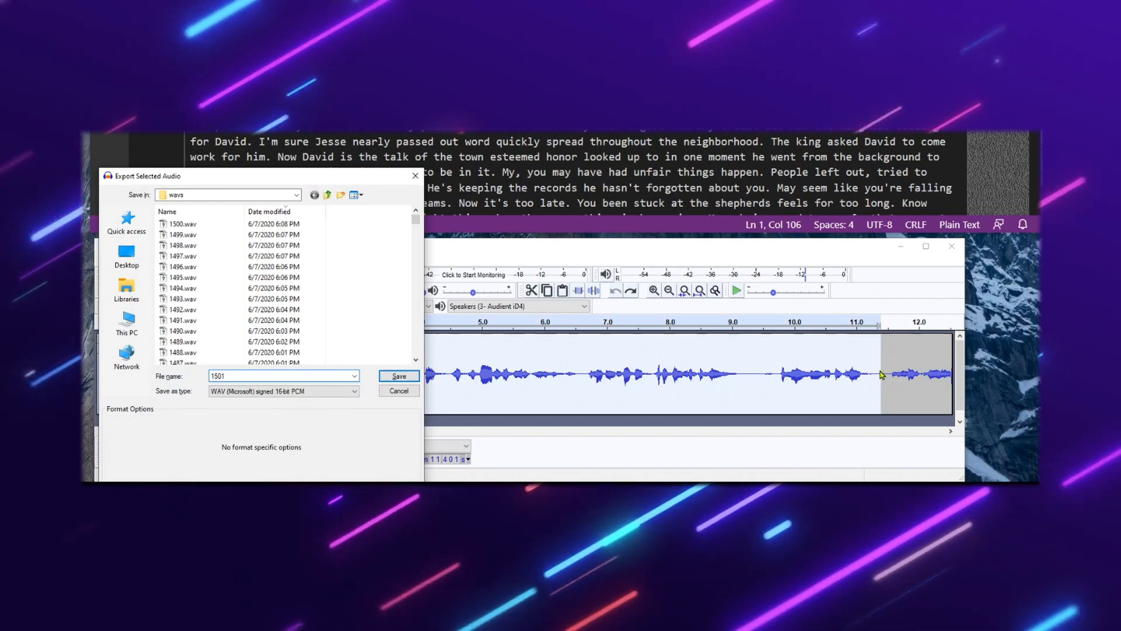
pyautogui.click(398, 375)
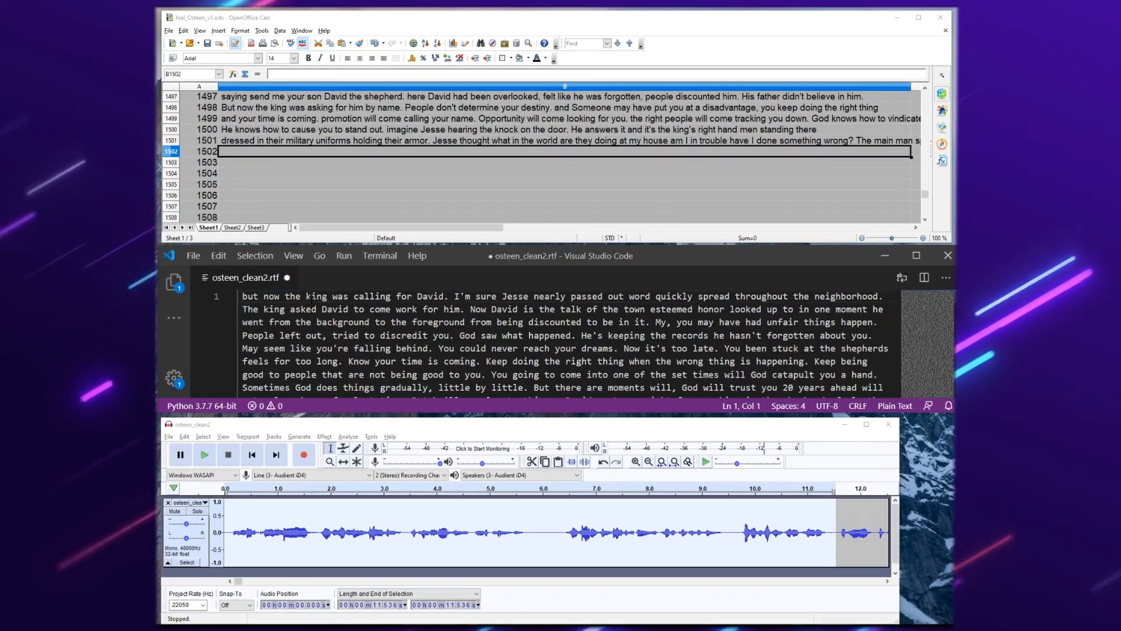
pyautogui.write("and says king Saul wants your son David to come serve him in the palace. Nobody in David's family paid attention to him. They didn't give him any credit,")
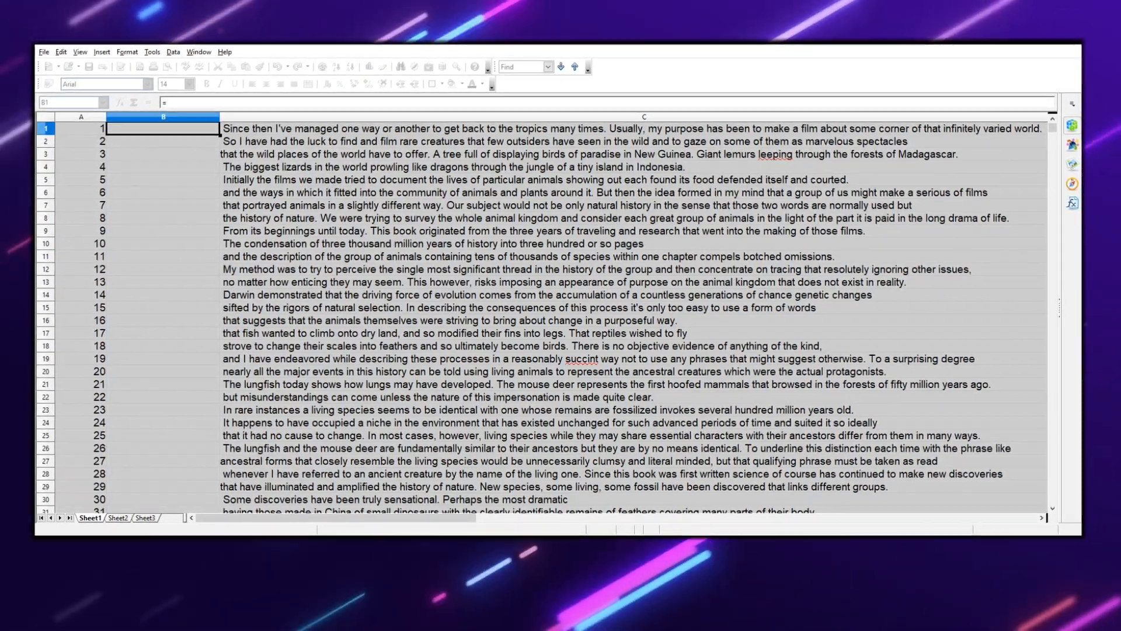
# Step: Enter =CONCATENATE("attenborough/";A1; in B1 to build the clip path
pyautogui.write('CONCATENATE("attenborough/";')
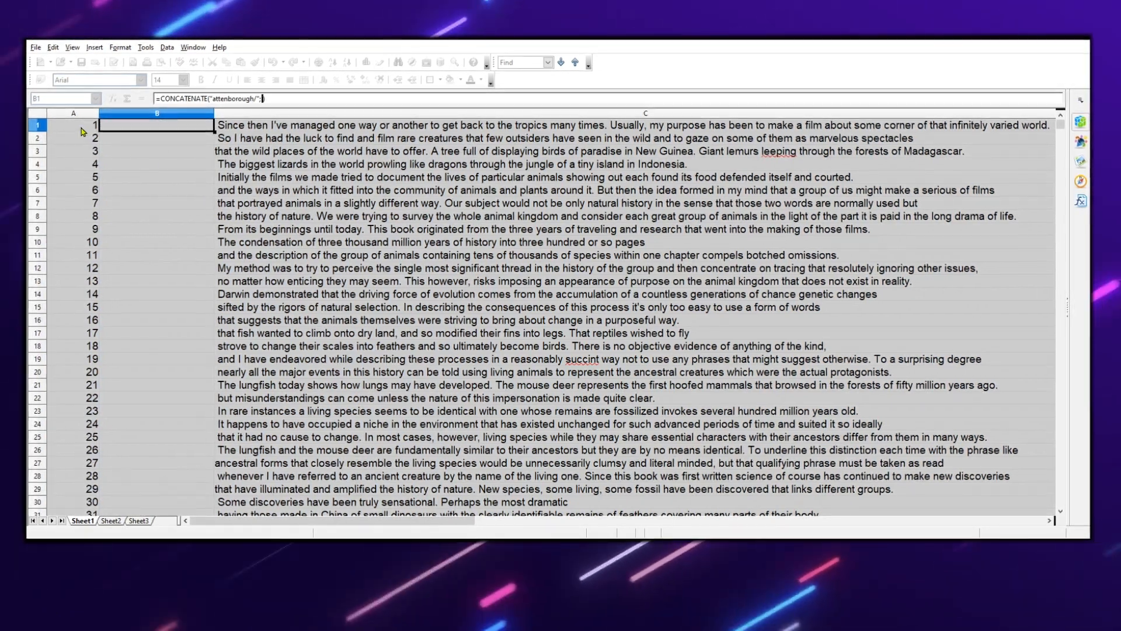
pyautogui.write('A1;')
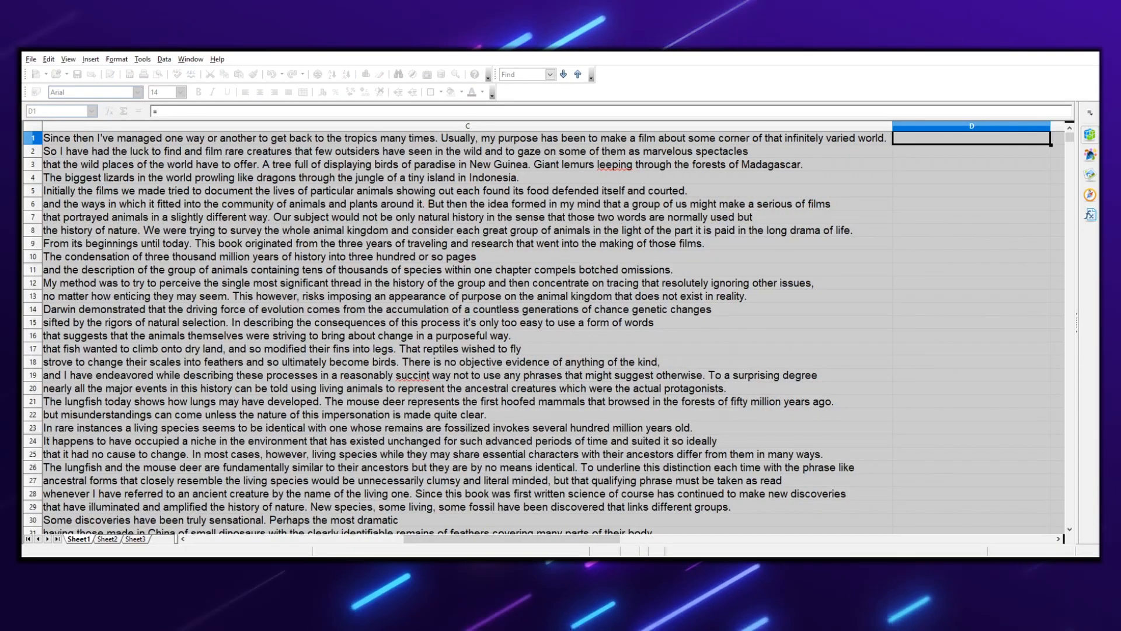
# Step: Enter =CONCATENATE(C1;"~") in D1 so the sentence ends with a tilde
pyautogui.write('=CONCATENATE(C1')
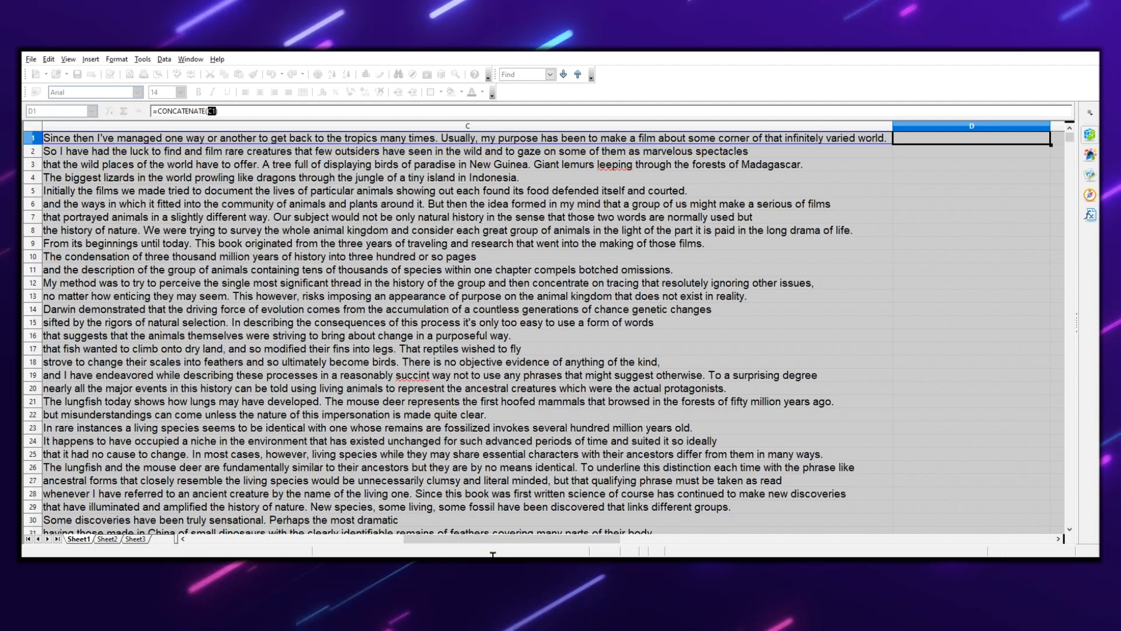
pyautogui.write(';')
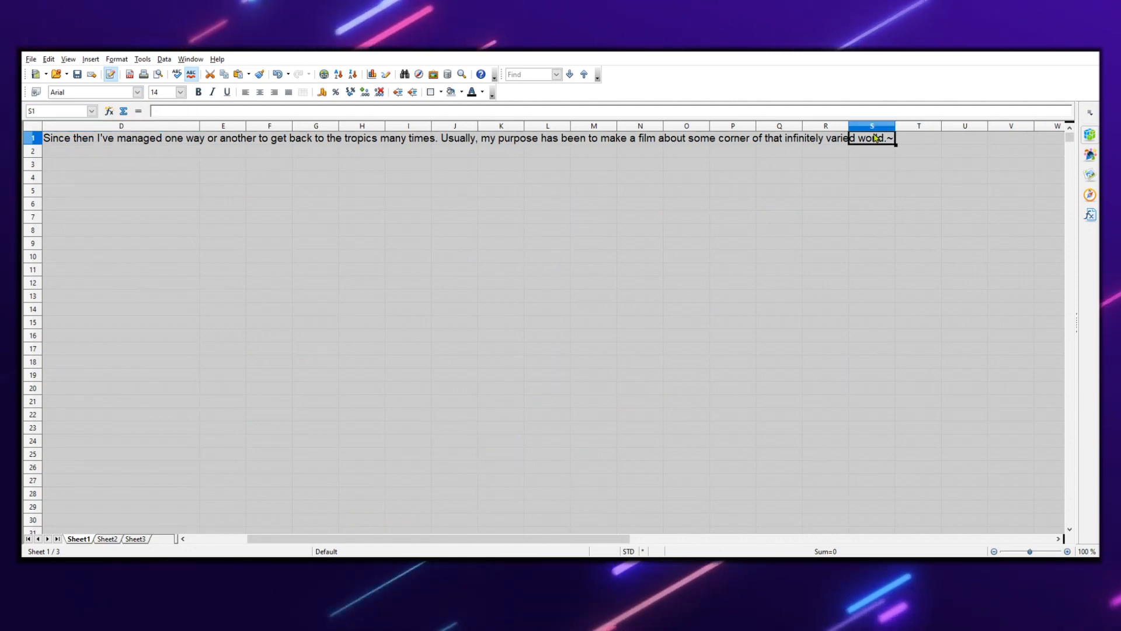
pyautogui.click(120, 138)
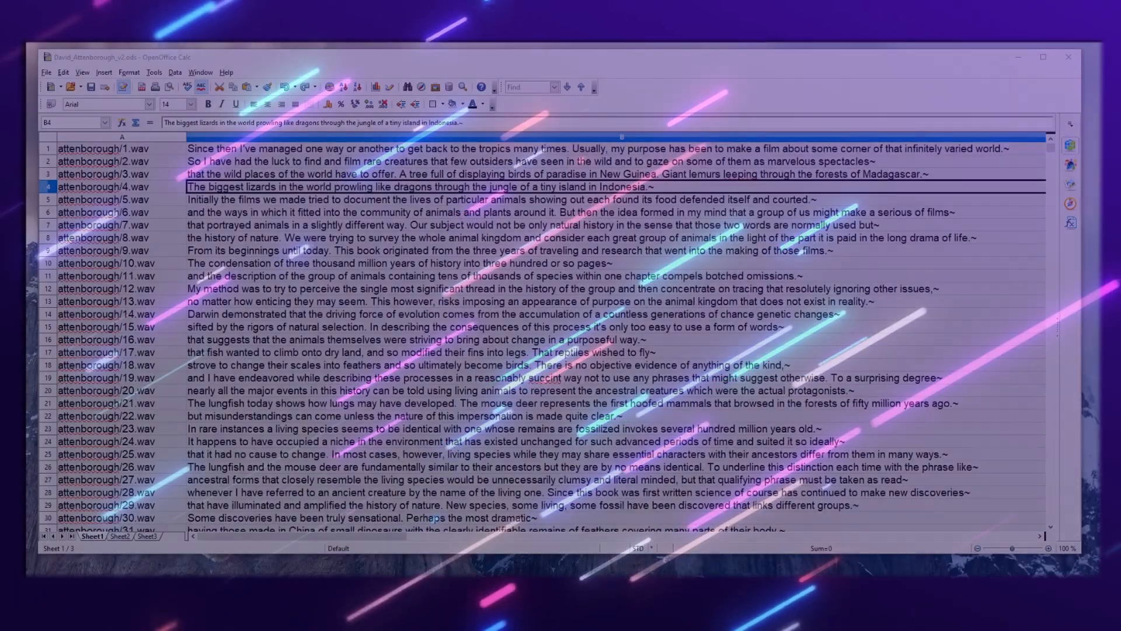
# Step: Select rows 1-50 and cut them so the list starts at attenborough/51.wav
pyautogui.click(47, 149)
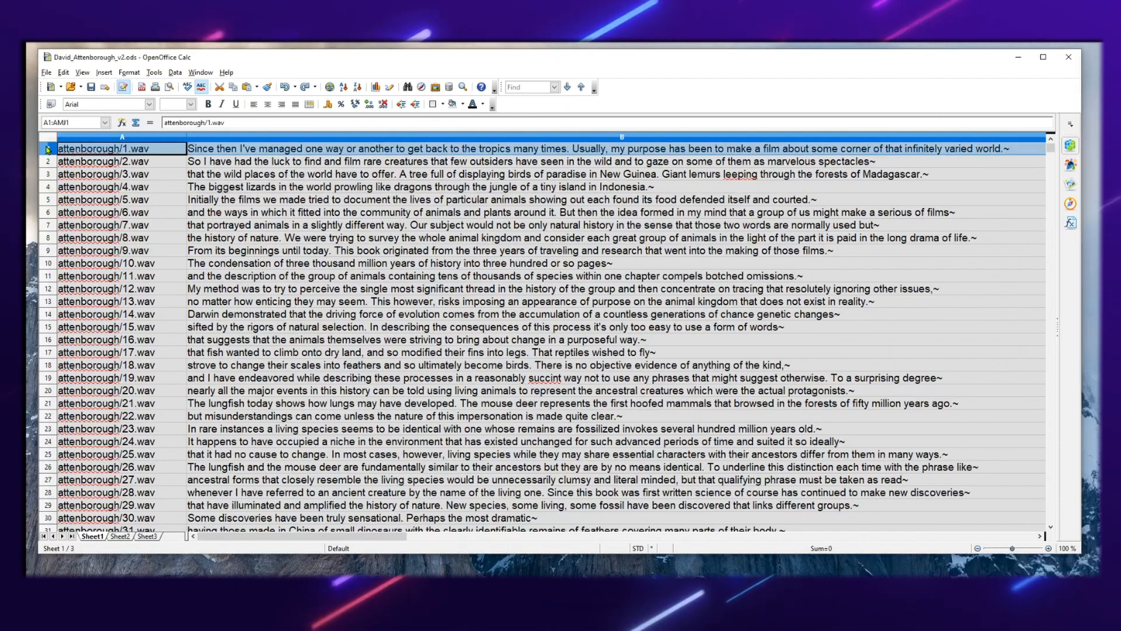
pyautogui.scroll(-3)
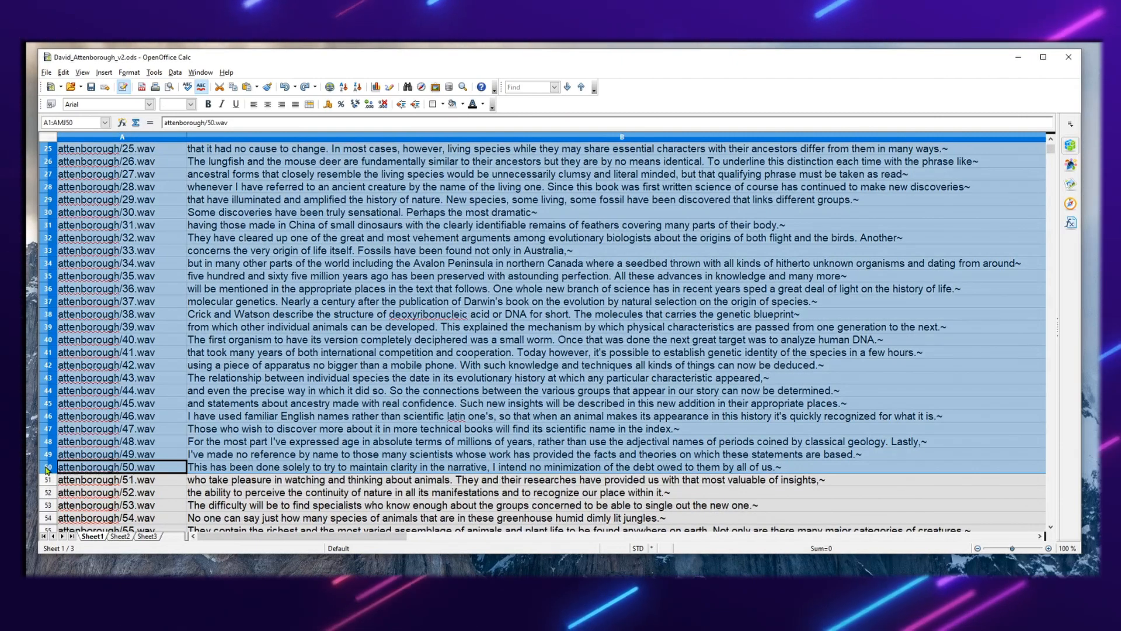
pyautogui.rightClick(108, 466)
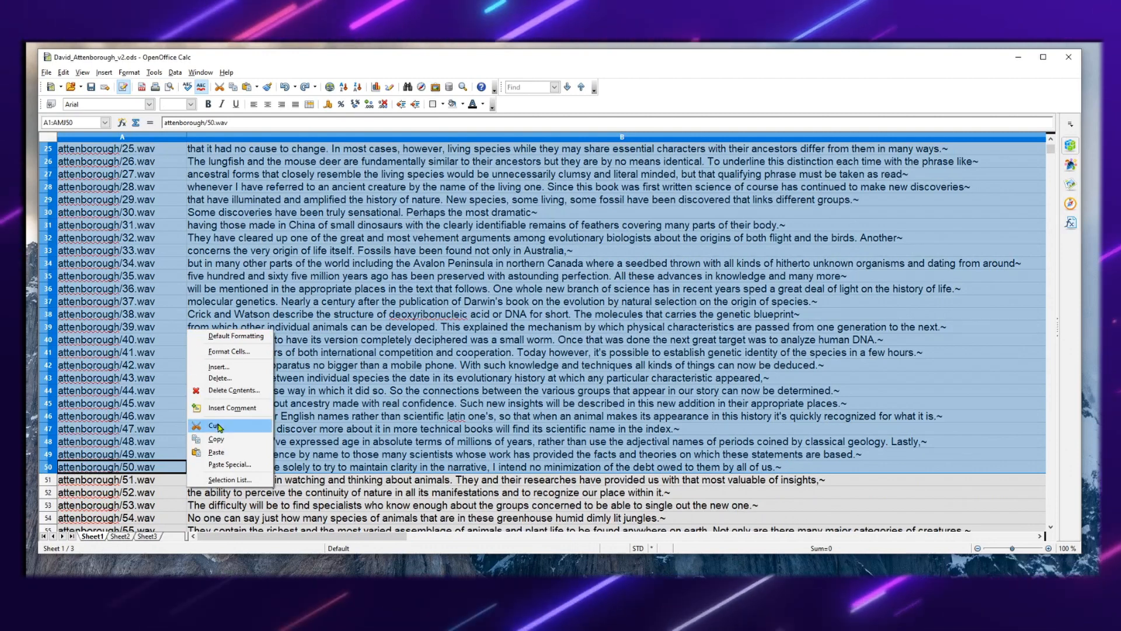
pyautogui.click(215, 425)
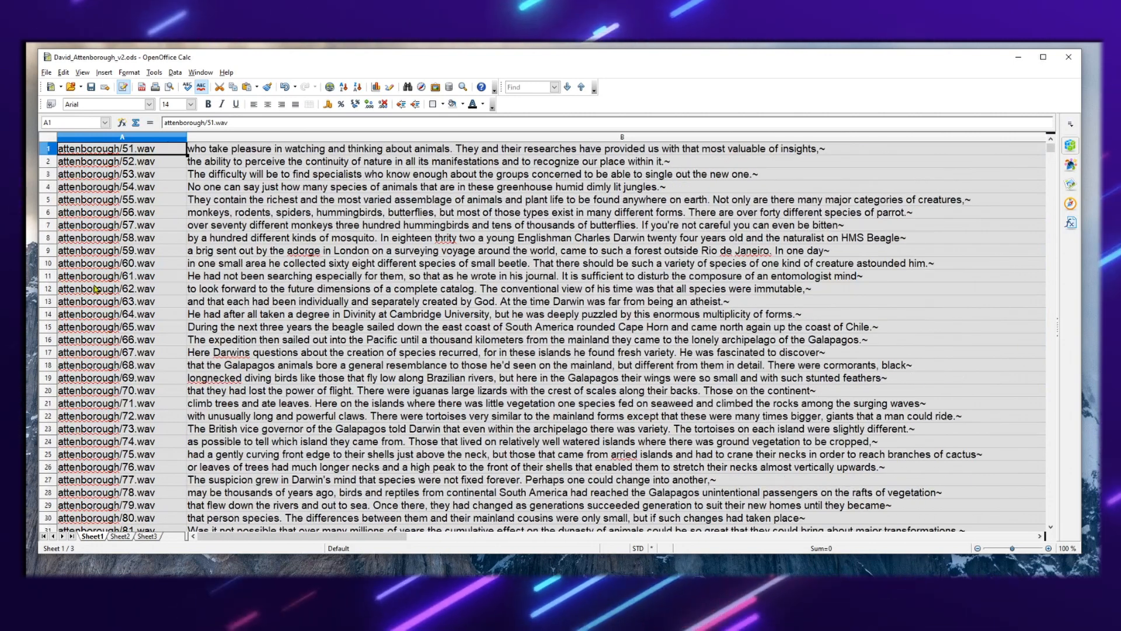
pyautogui.click(46, 72)
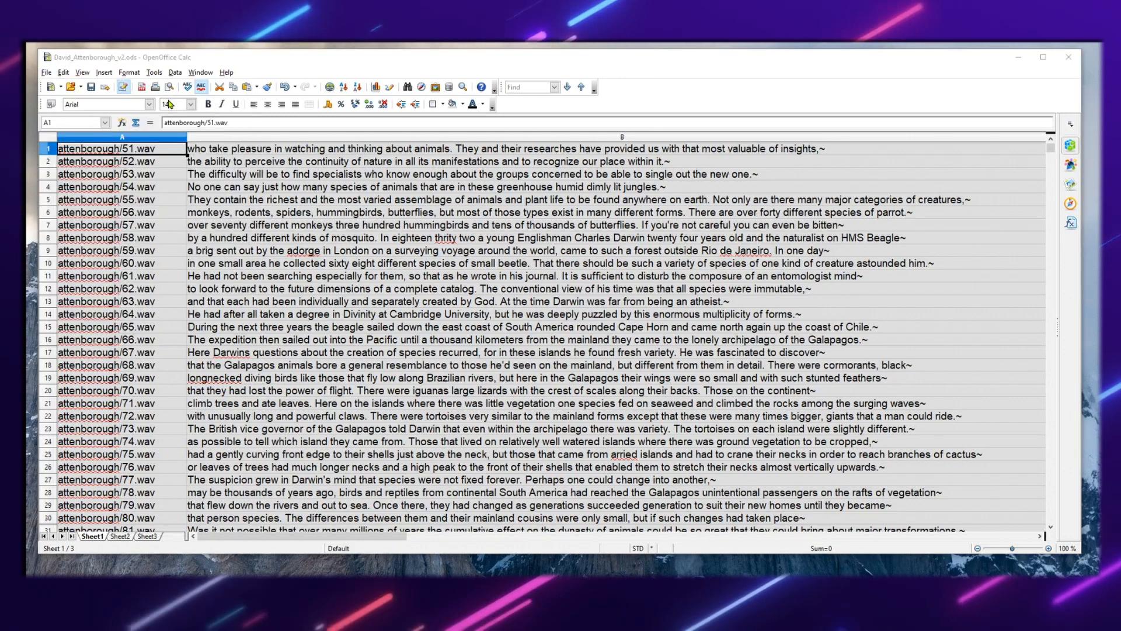
# Step: Paste the fifty cut clip rows into a new blank spreadsheet
pyautogui.click(51, 87)
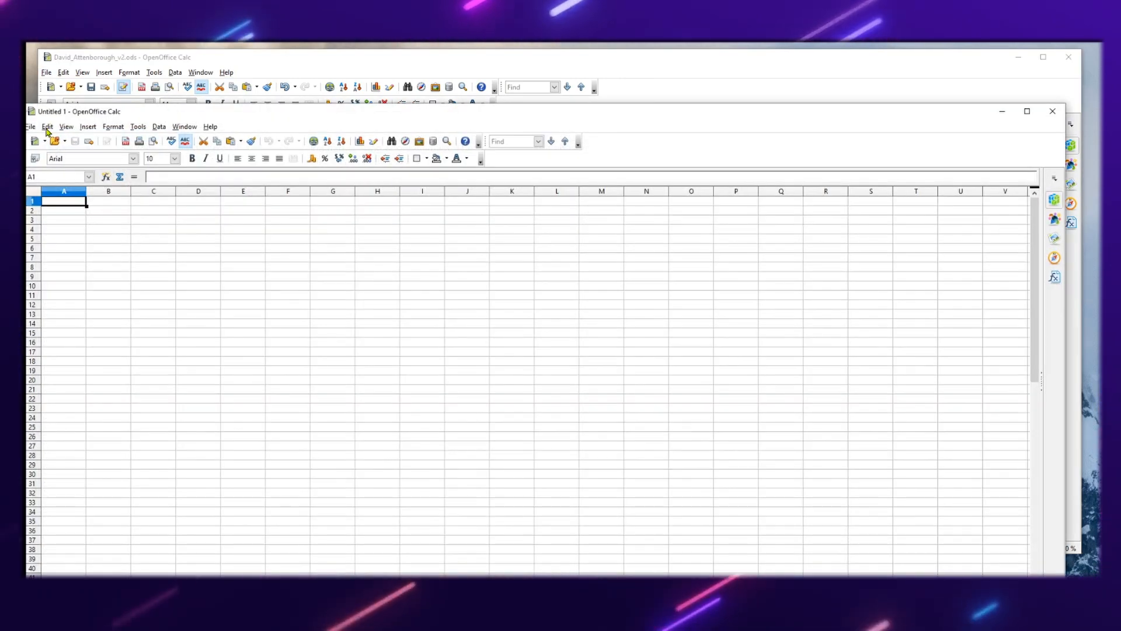
pyautogui.press('ctrl+v')
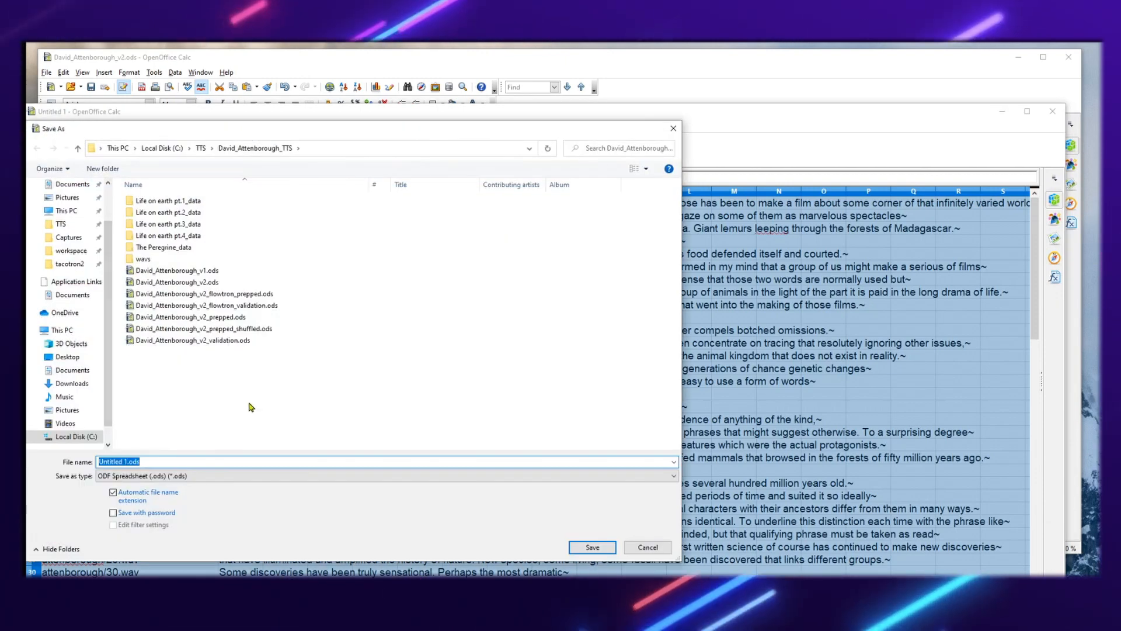
# Step: Save the sheet as attenborough_validation Text CSV with UTF-8 character set
pyautogui.write('attenborough_validation.csv')
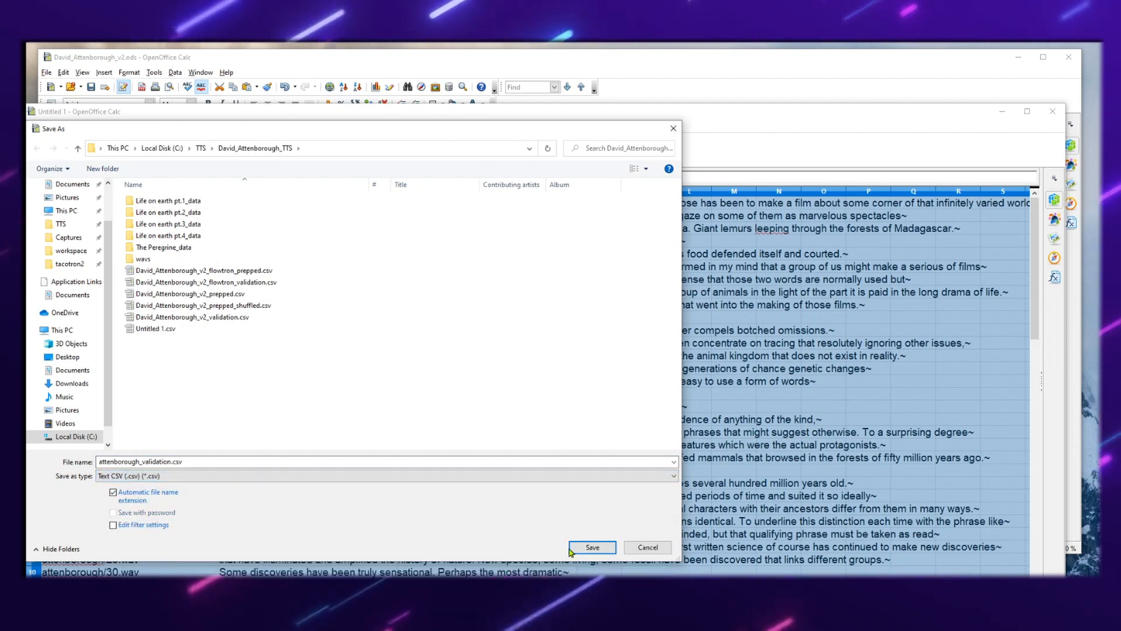
pyautogui.click(591, 546)
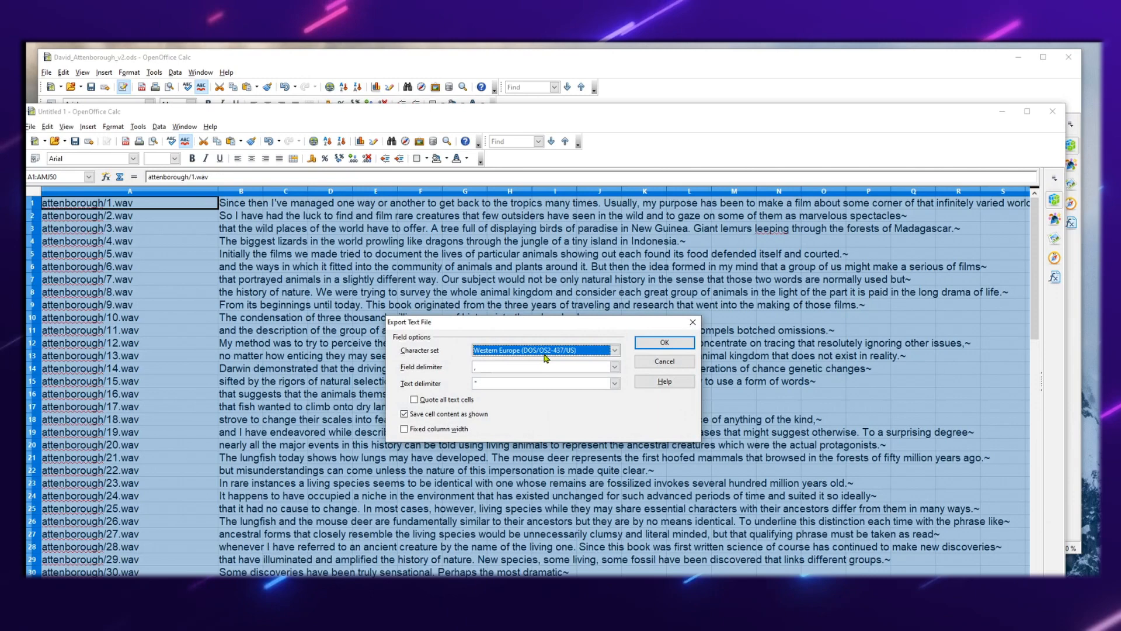
pyautogui.click(543, 349)
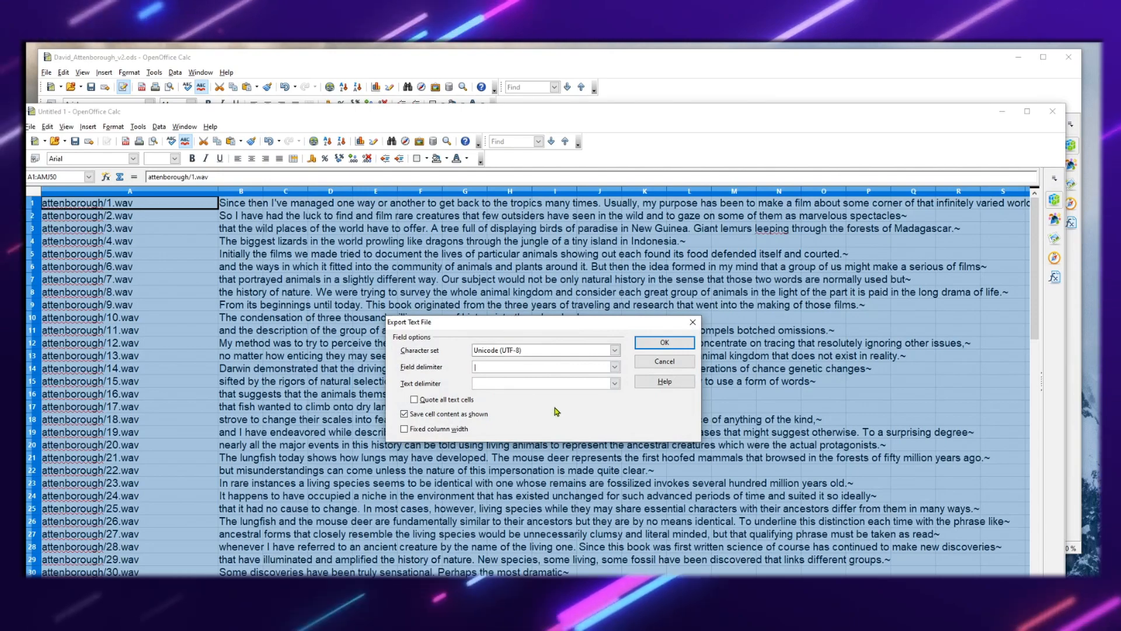
pyautogui.click(663, 342)
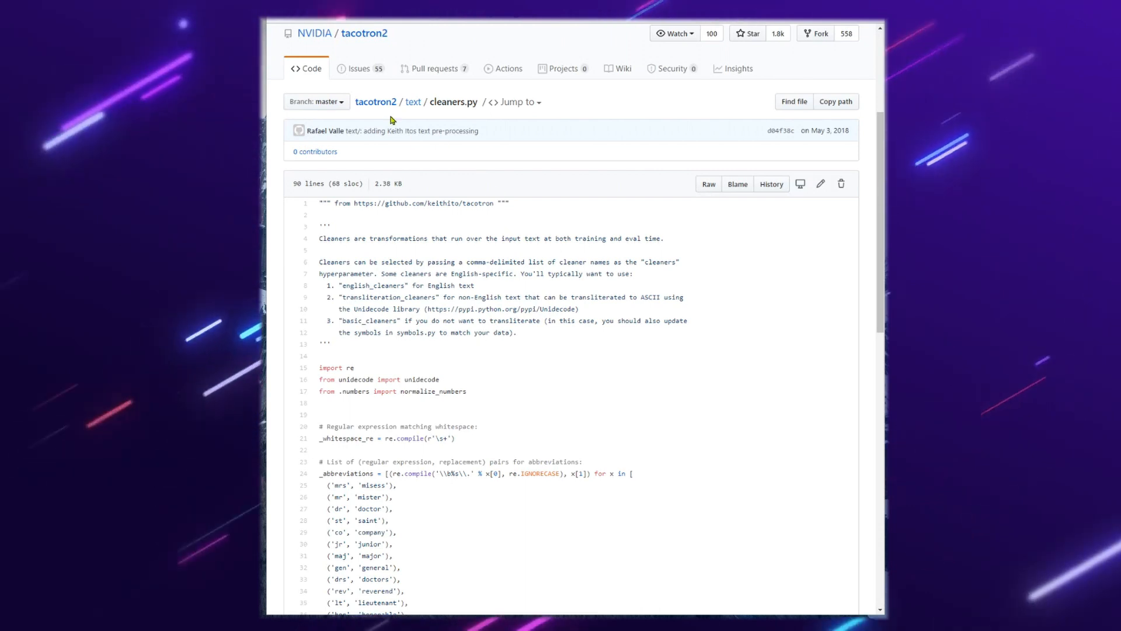
pyautogui.moveTo(505, 389)
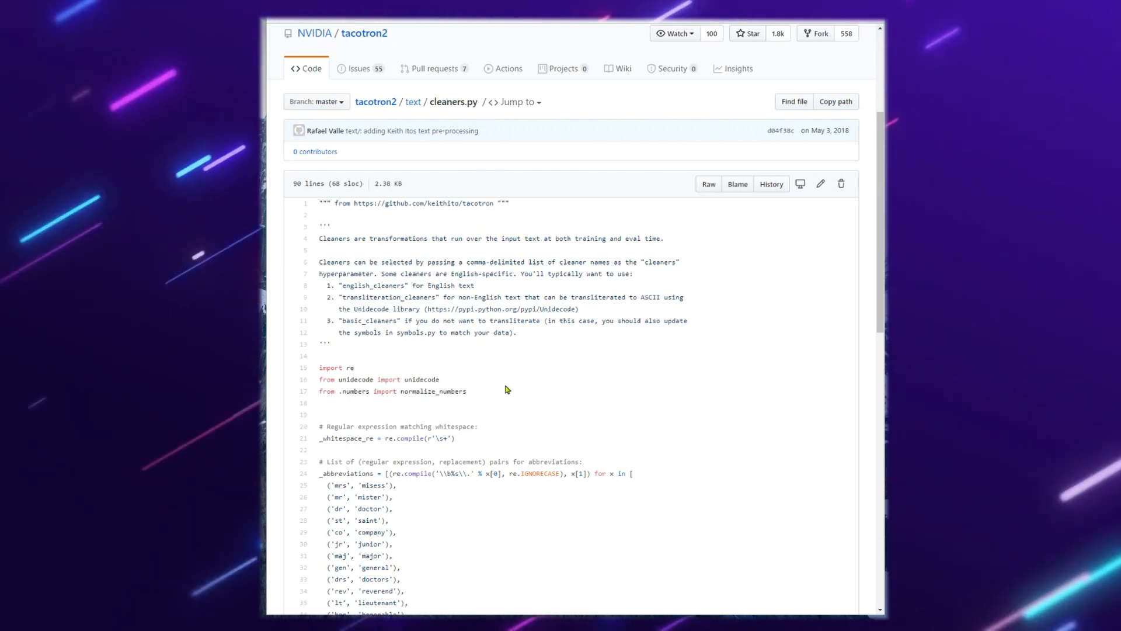
# Step: Scroll through tacotron2's cleaners.py down to the english_cleaners pipeline
pyautogui.scroll(-3)
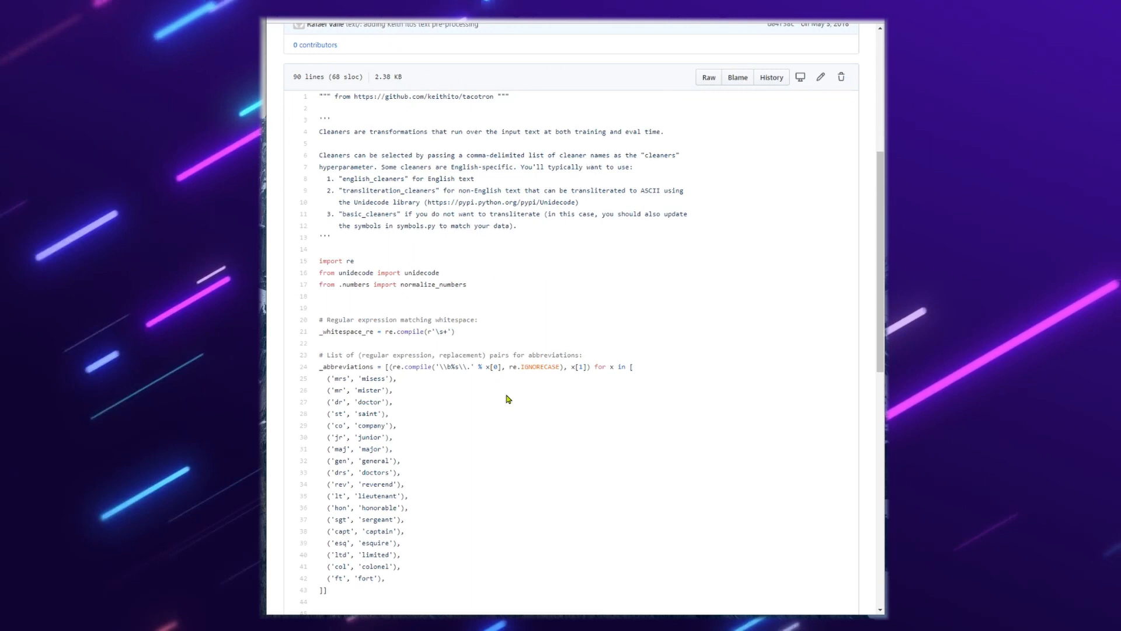
pyautogui.scroll(-3)
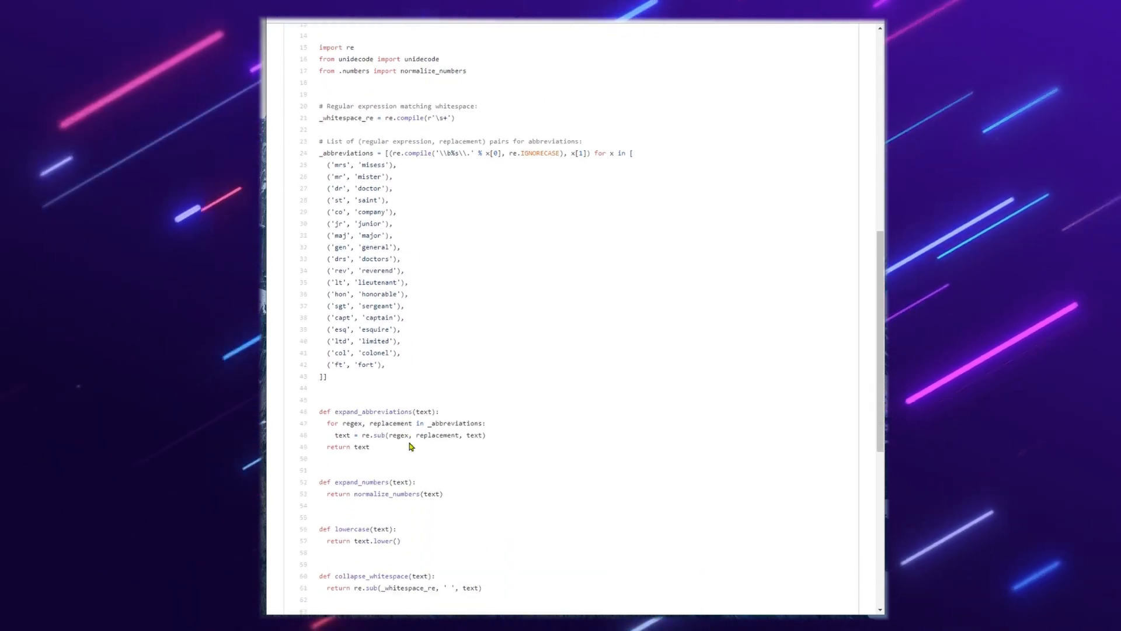
pyautogui.scroll(-3)
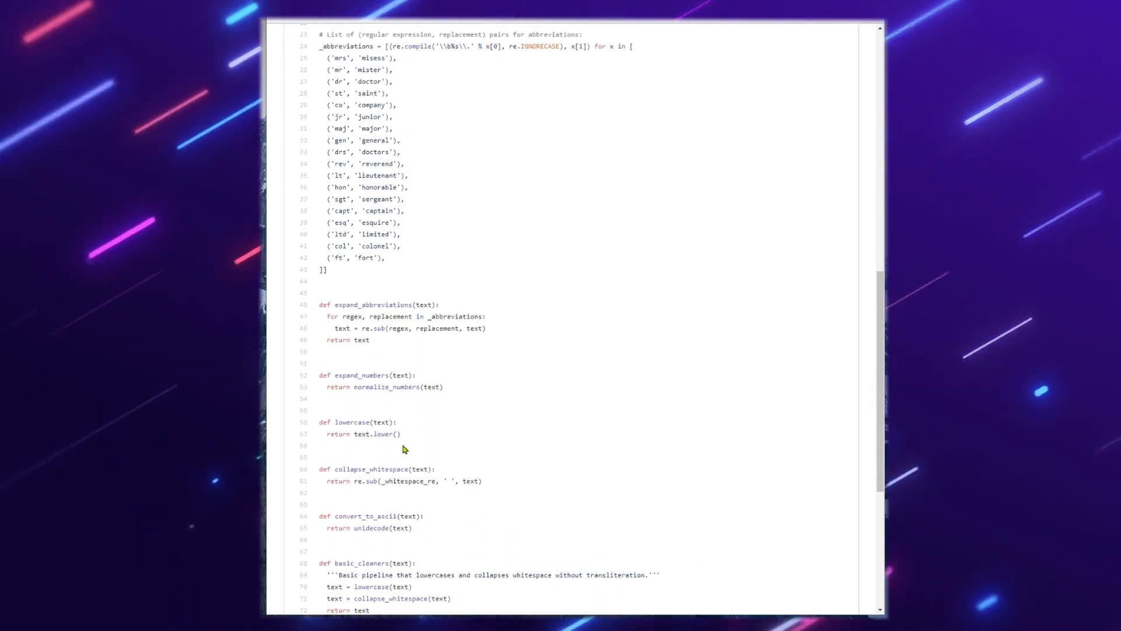
pyautogui.scroll(-3)
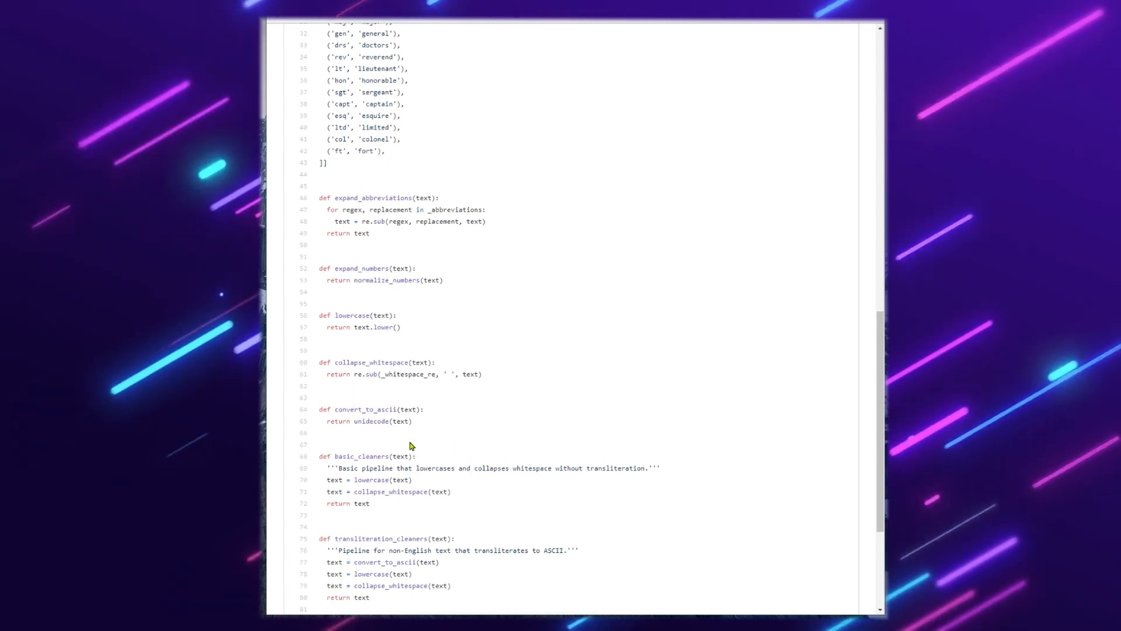
pyautogui.scroll(-3)
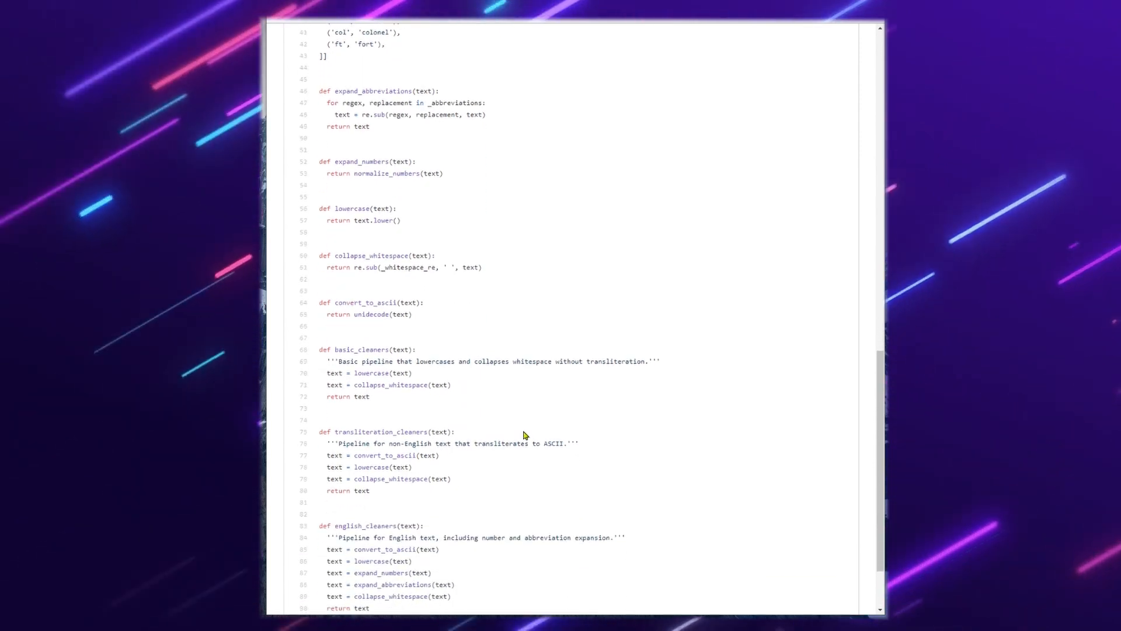
pyautogui.scroll(-3)
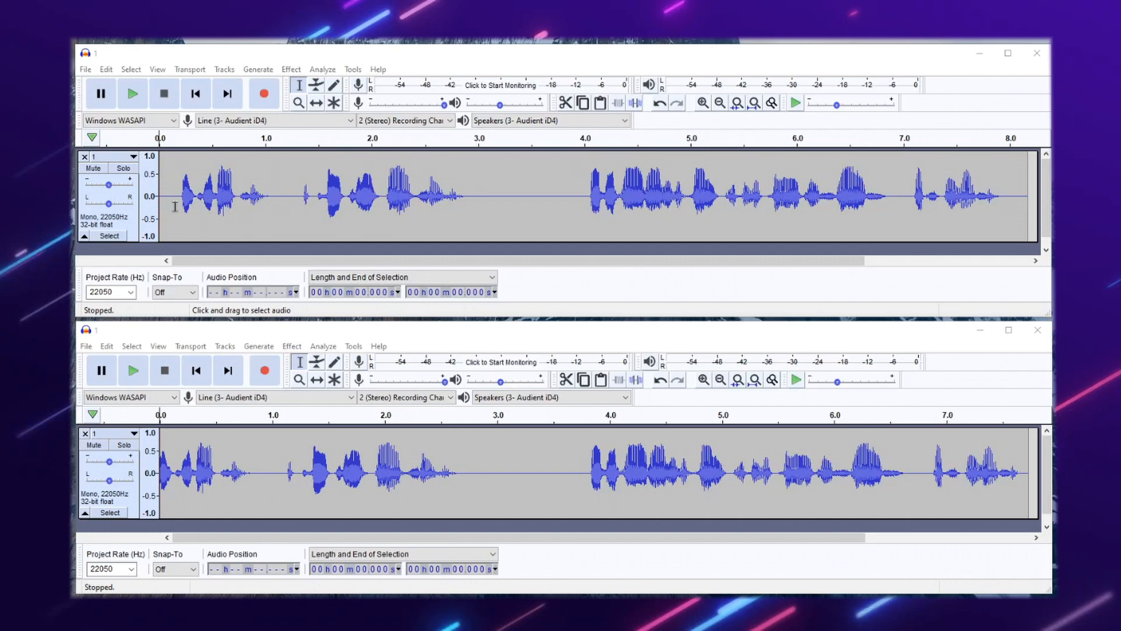
pyautogui.moveTo(999, 167)
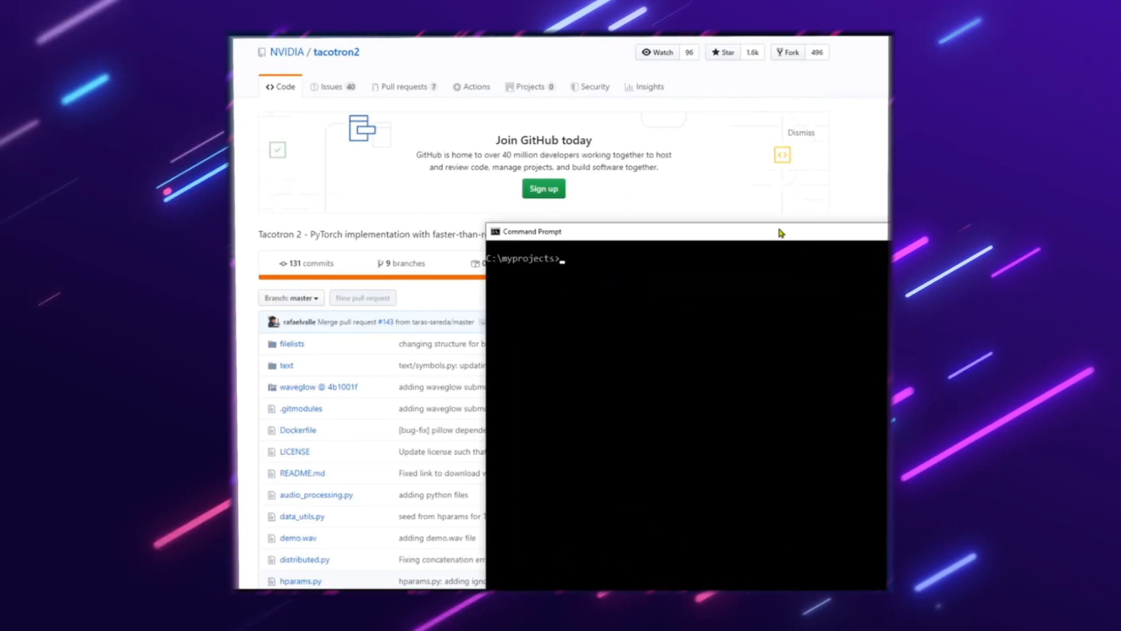
# Step: Start git clone of tacotron2, then read NVIDIA/apex on GitHub down to Requirements
pyautogui.write('git clone')
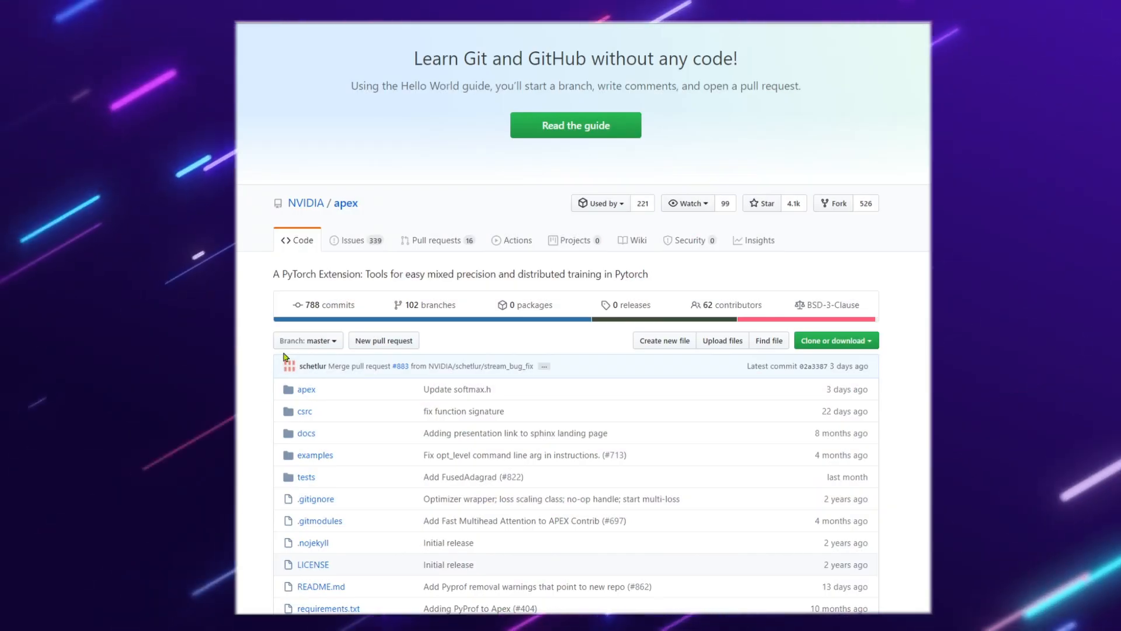
pyautogui.scroll(-3)
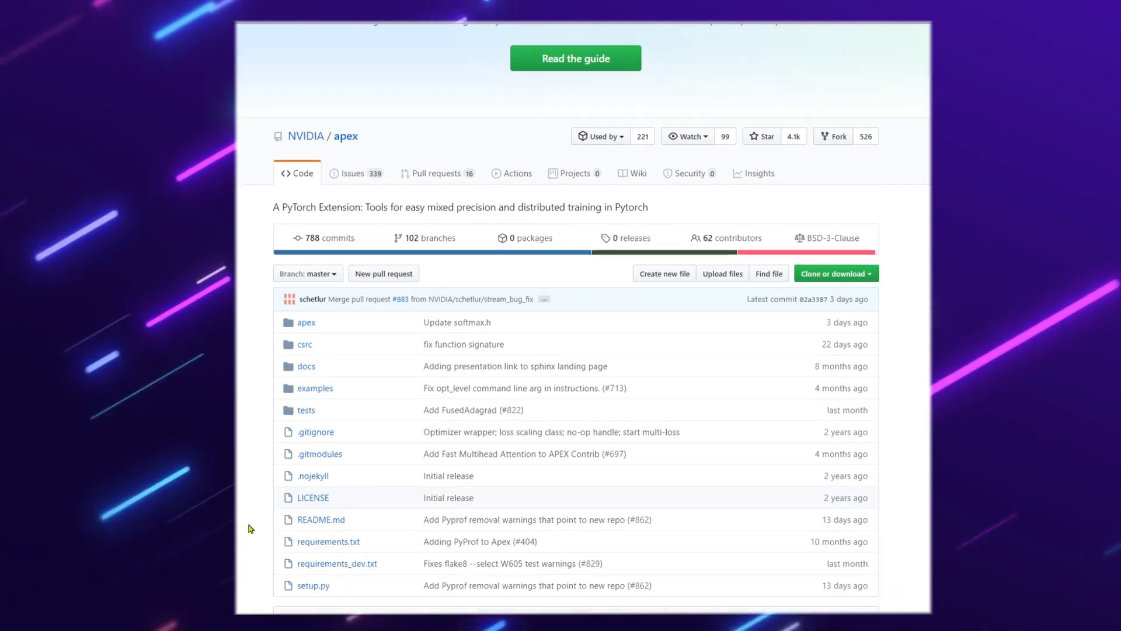
pyautogui.scroll(-3)
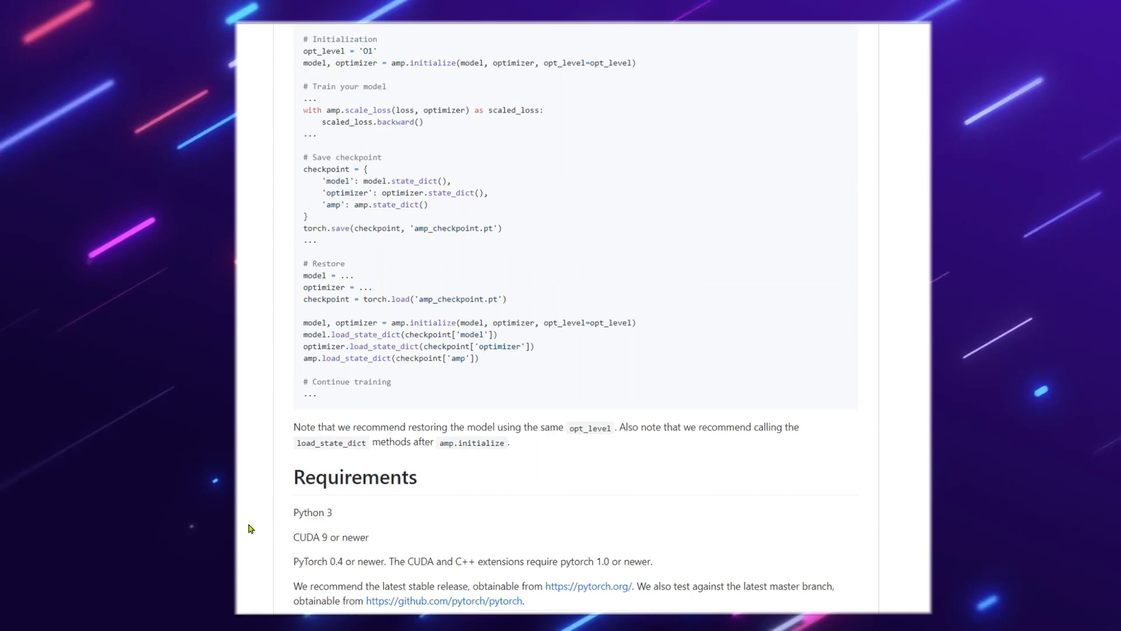
pyautogui.scroll(-3)
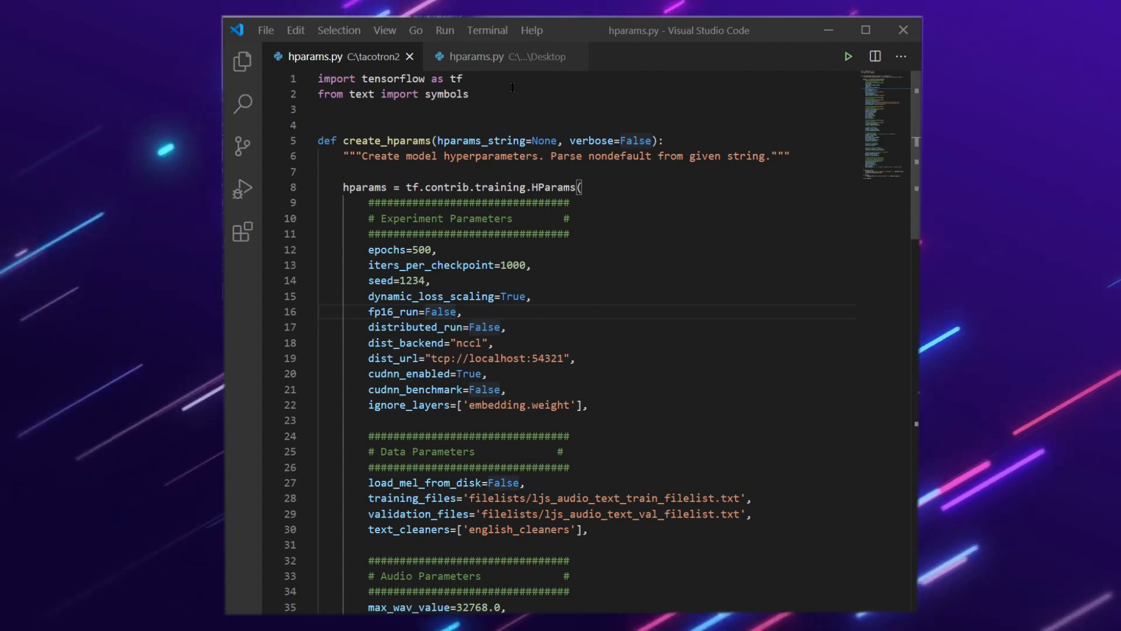
# Step: Scroll the edited hparams.py down to the learning rate, weight decay and batch size settings
pyautogui.click(476, 56)
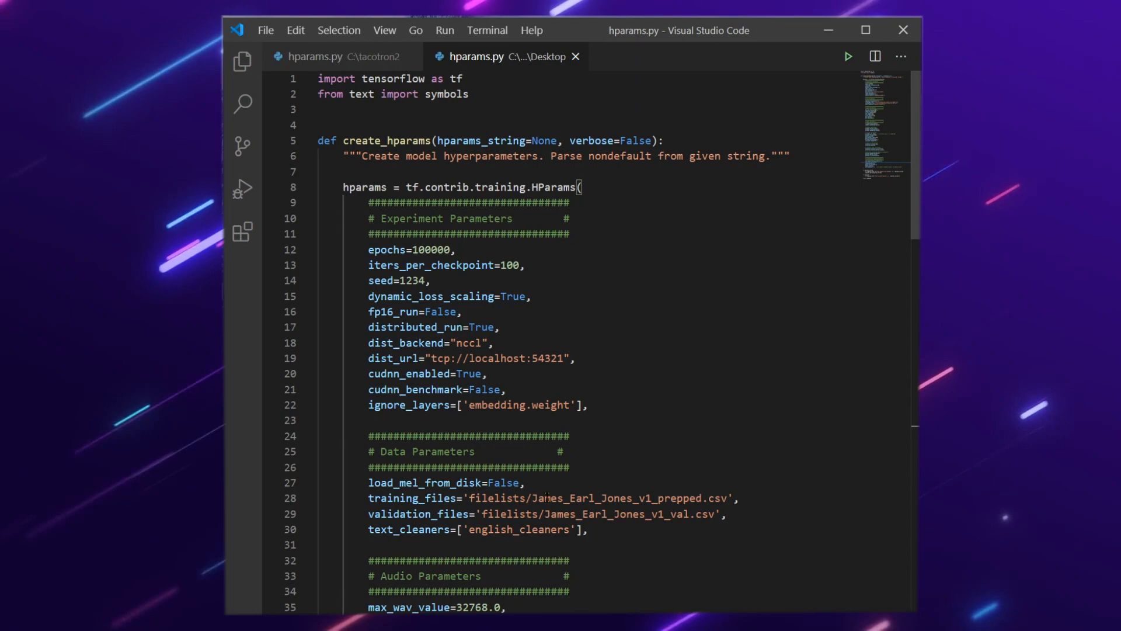
pyautogui.scroll(-3)
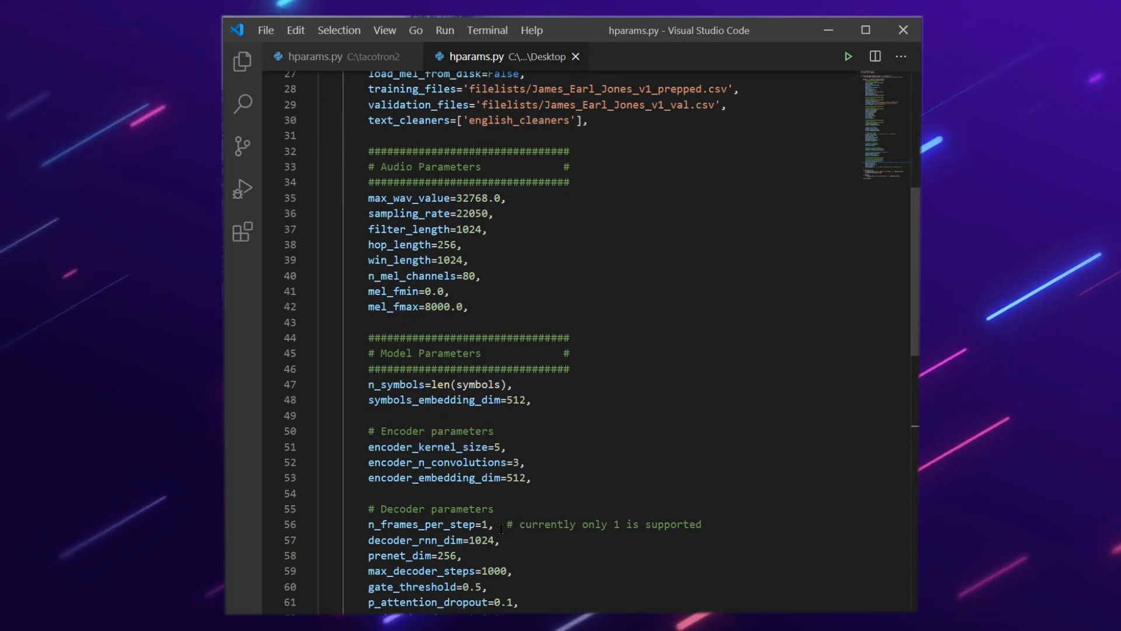
pyautogui.scroll(-3)
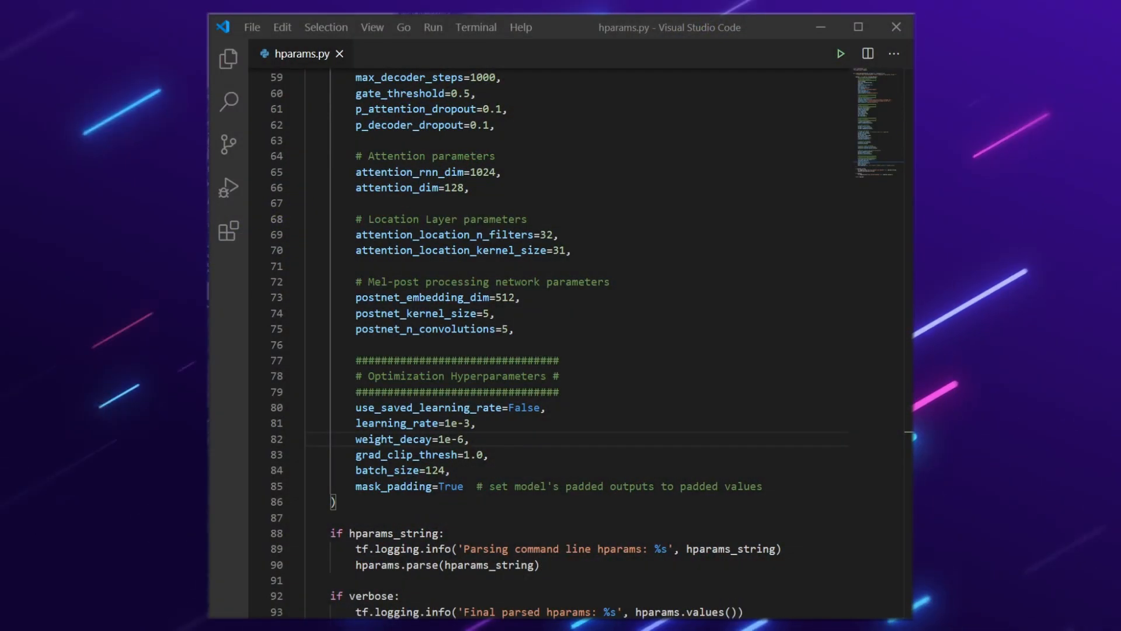
pyautogui.scroll(-3)
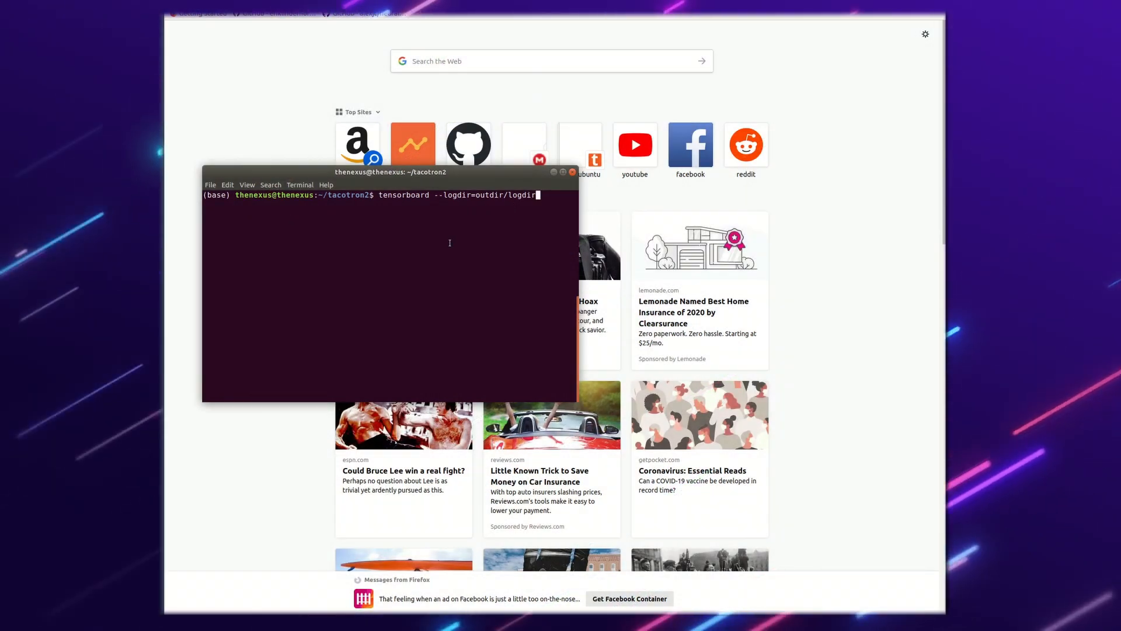
# Step: Start TensorBoard on the log directory and show only the training.loss and validation.loss charts
pyautogui.press('Return')
pyautogui.write('6')
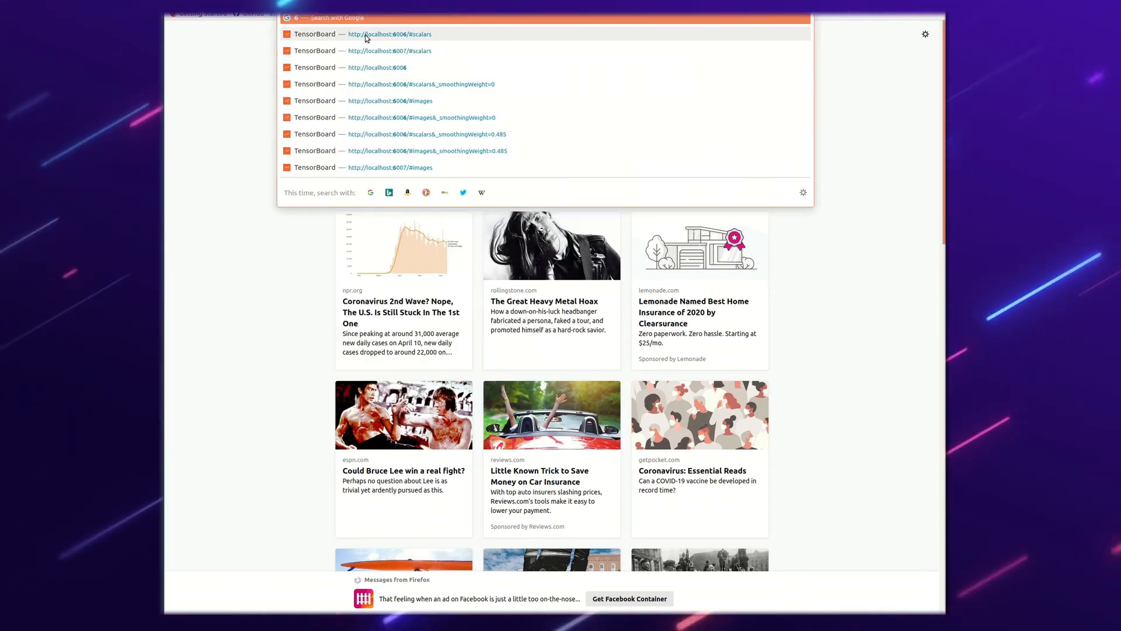
pyautogui.click(390, 34)
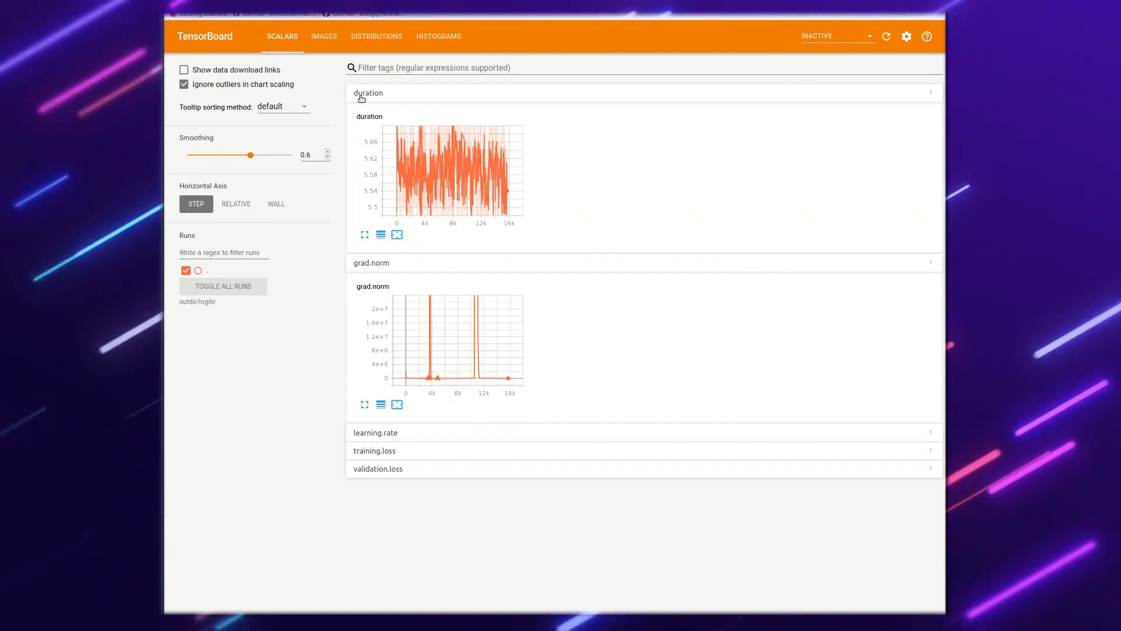
pyautogui.click(367, 92)
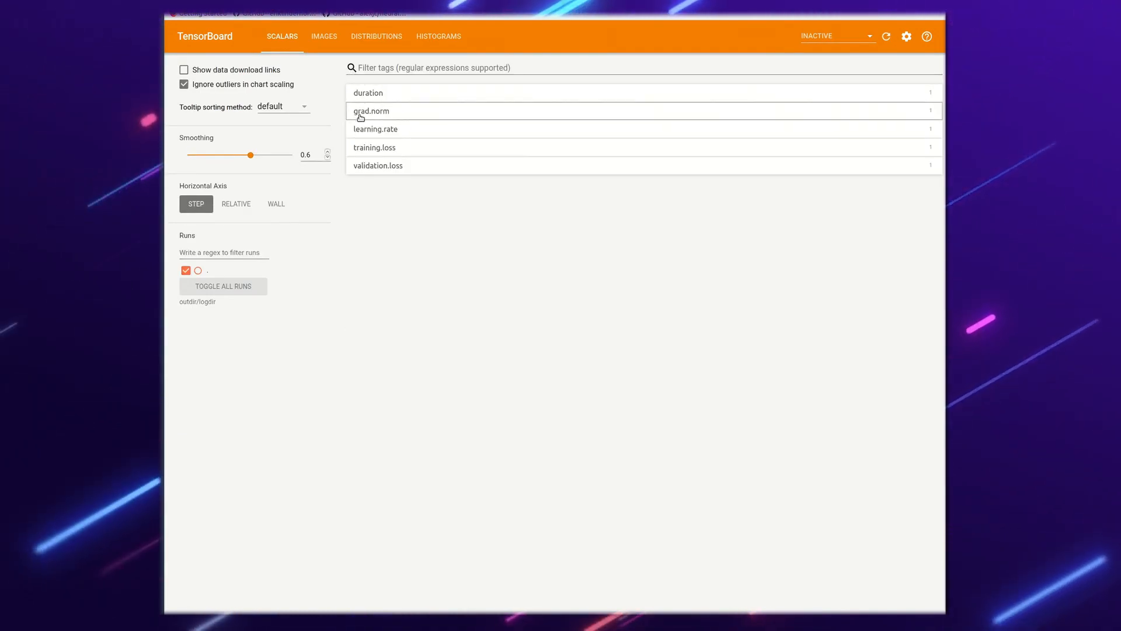
pyautogui.click(374, 147)
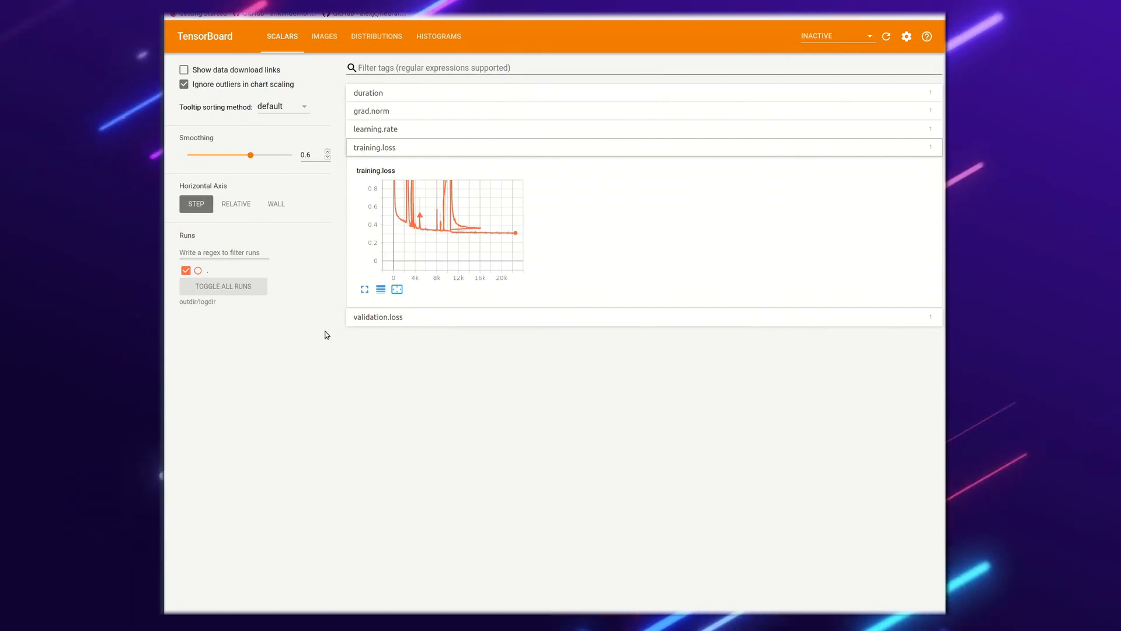
pyautogui.click(377, 316)
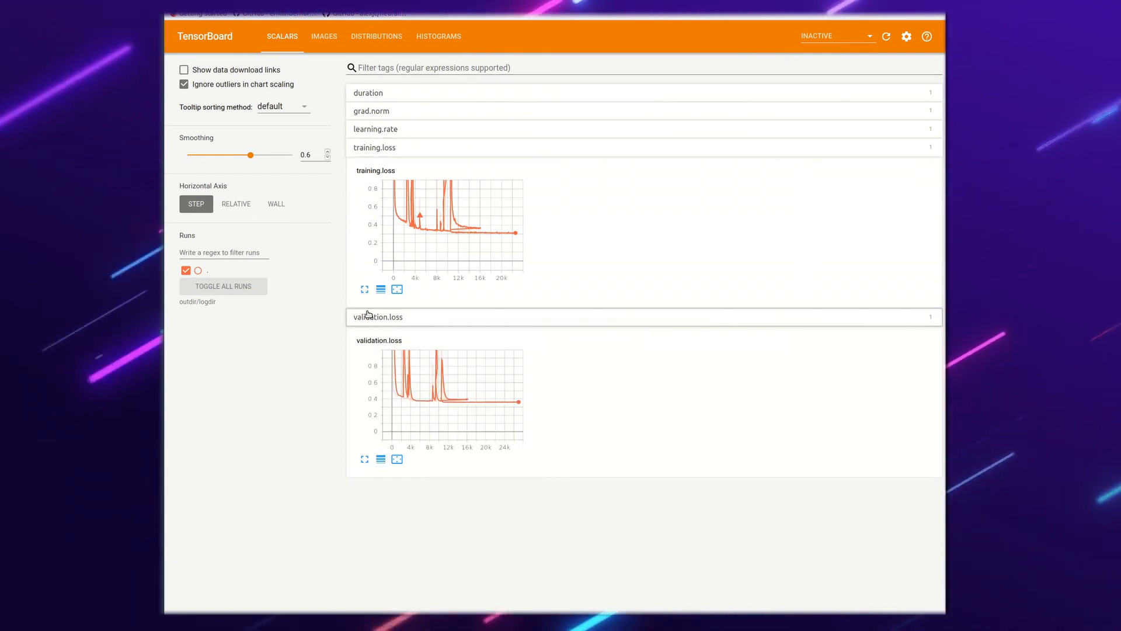
# Step: Enlarge both loss charts to inspect the curves, then adjust the attention dropout's last digit to 4
pyautogui.click(364, 290)
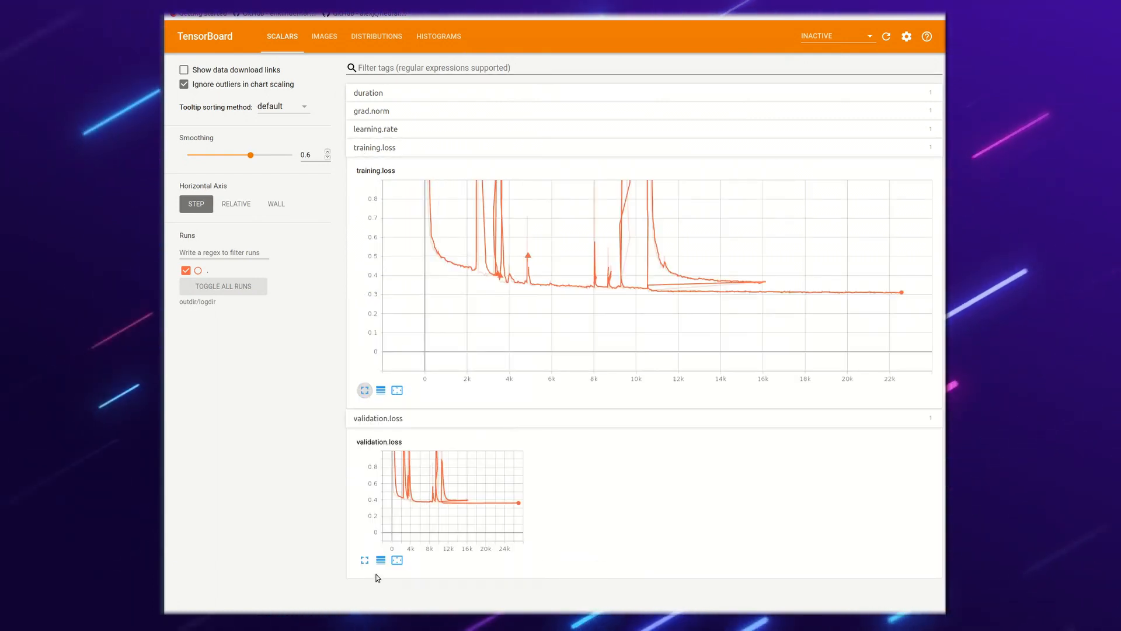
pyautogui.click(365, 559)
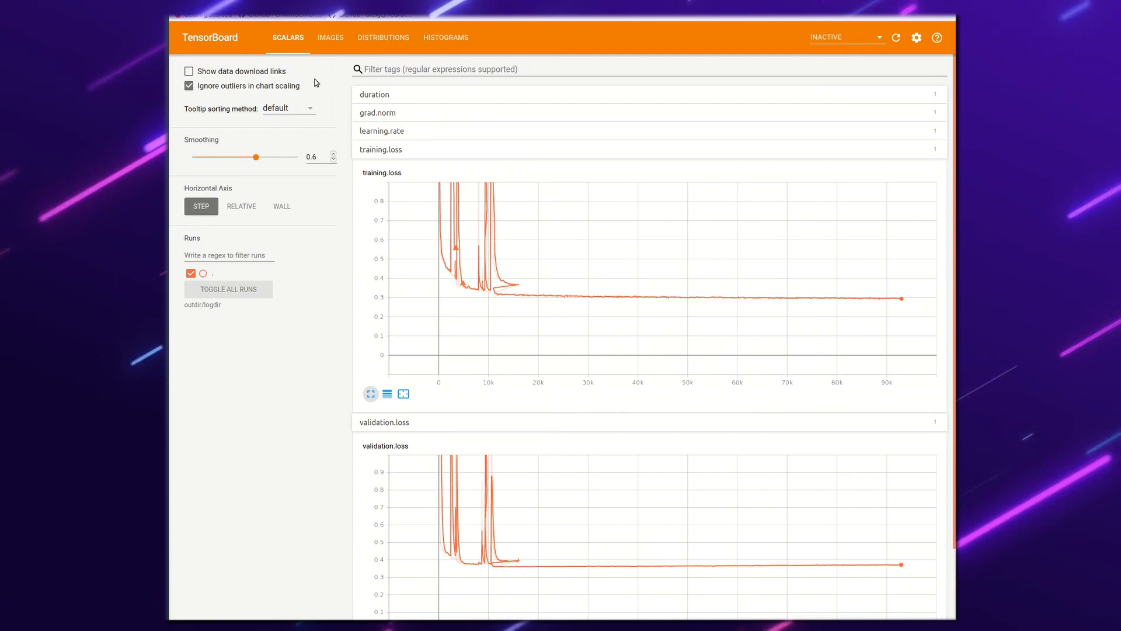
pyautogui.click(330, 37)
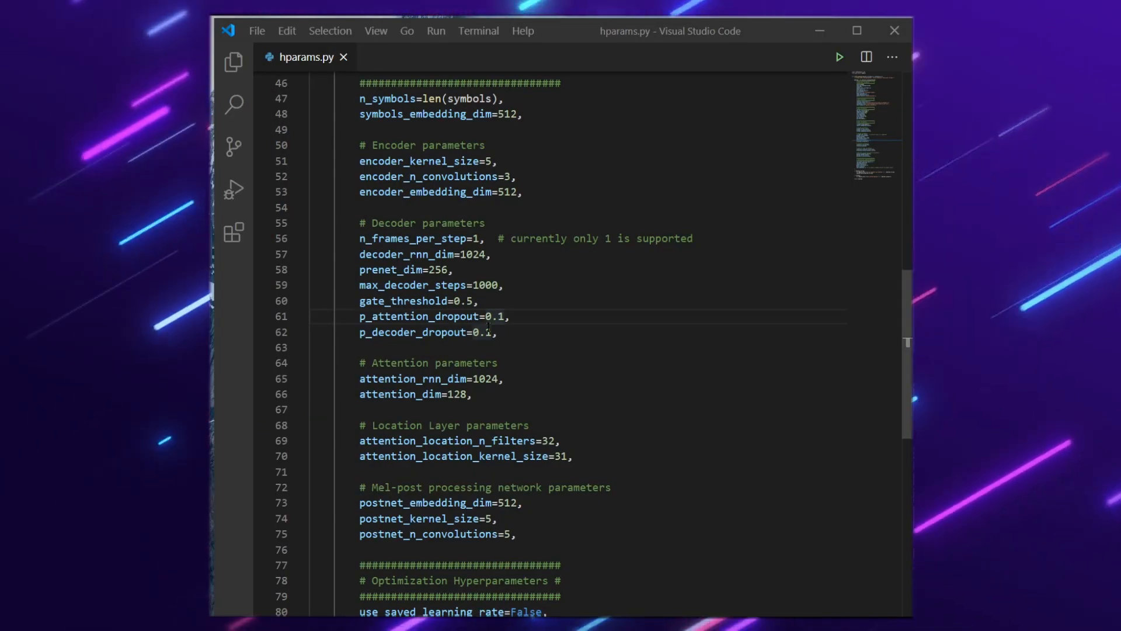
pyautogui.press('BackSpace')
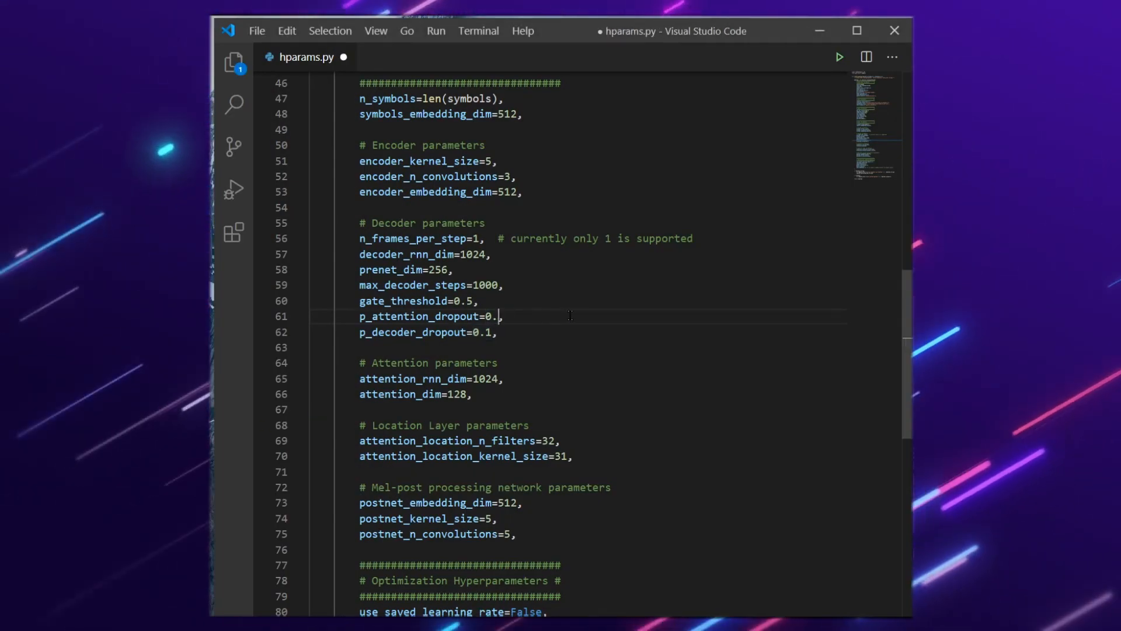
pyautogui.write('4')
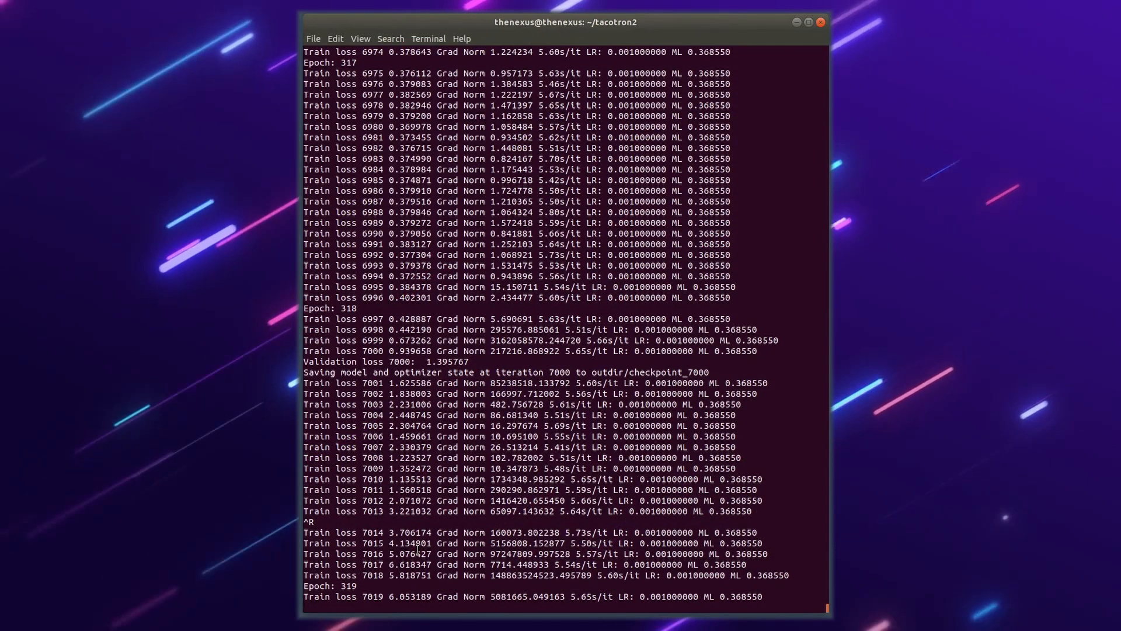
# Step: Interrupt the diverging run and enter the multiproc train.py command resuming from an outdir checkpoint
pyautogui.scroll(3)
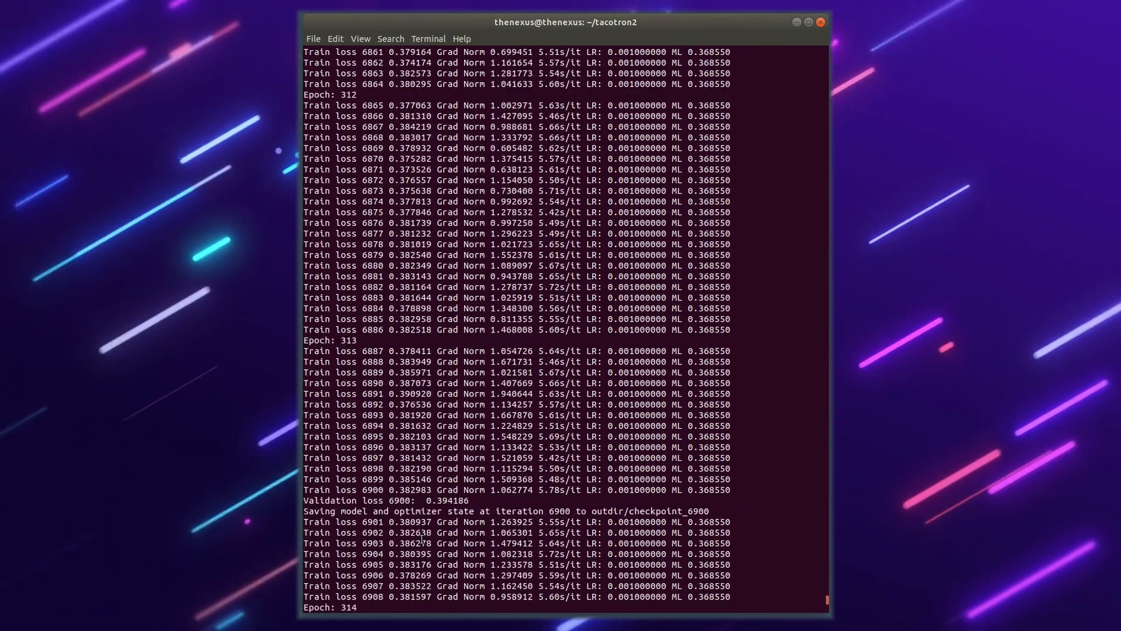
pyautogui.scroll(-3)
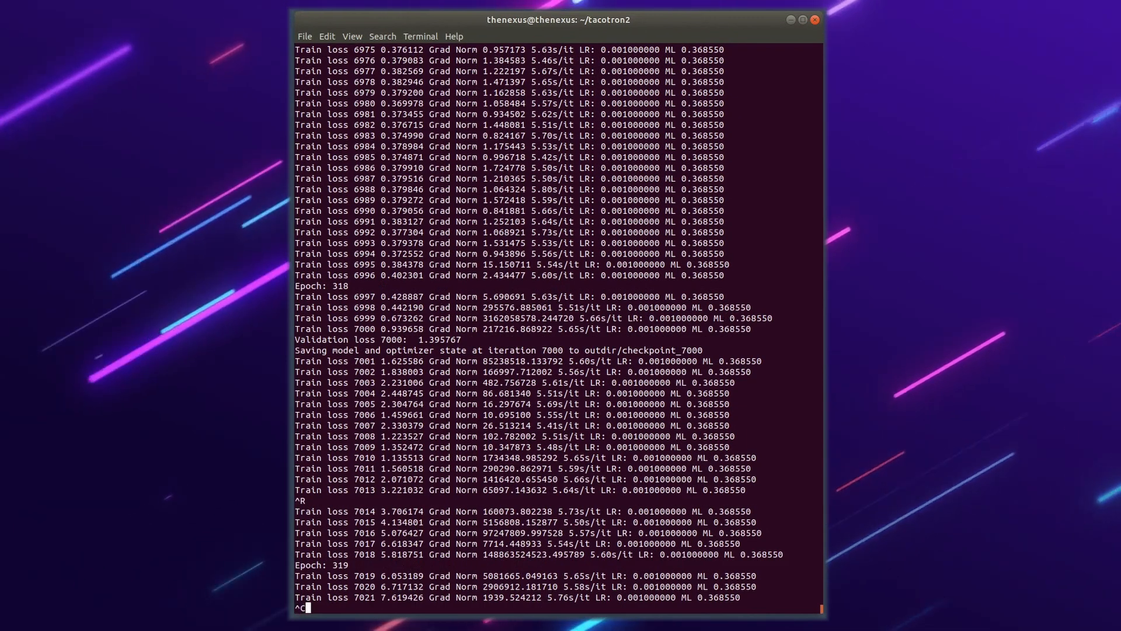
pyautogui.press('ctrl+c')
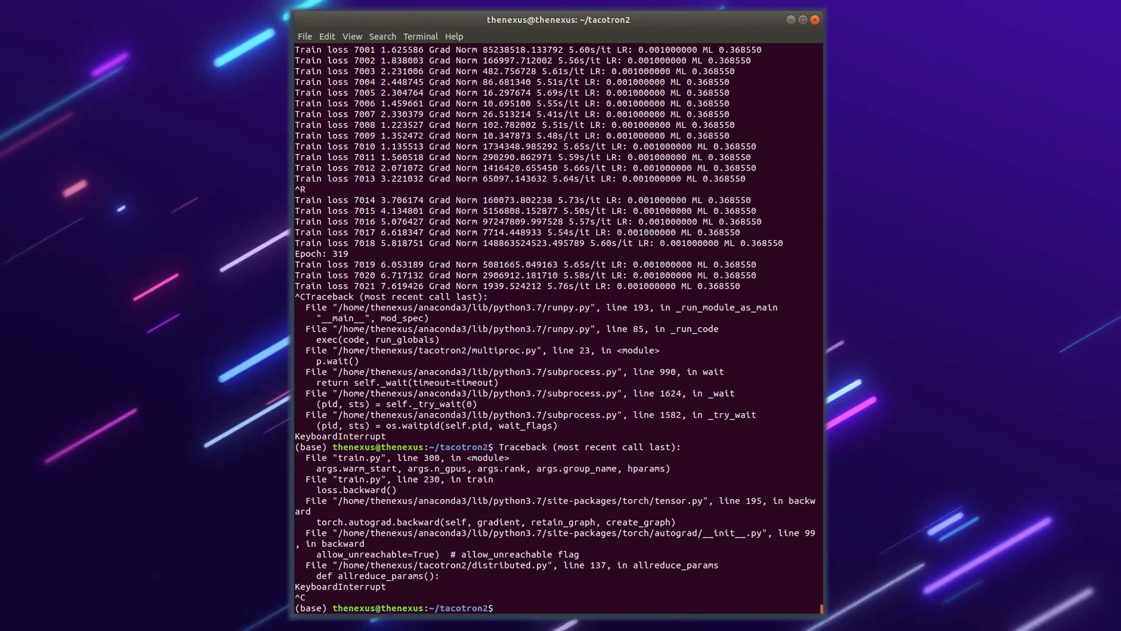
pyautogui.write('python3 -m multiproc train.py --output_directory=outdir --log_directory=logdir -c outdir/checkpoint_66')
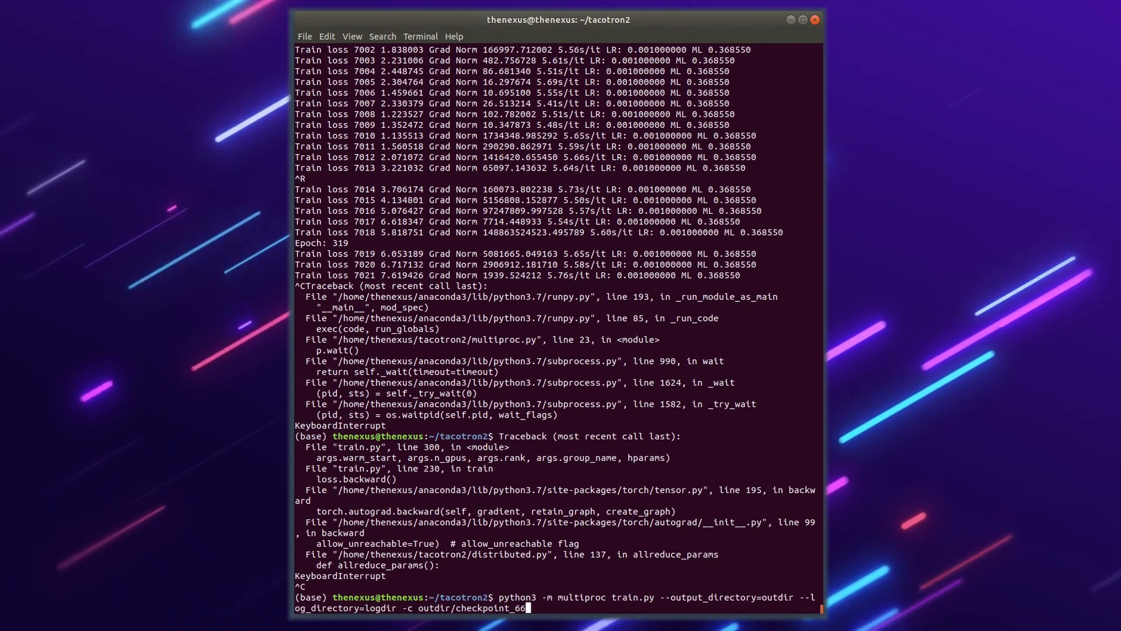
pyautogui.write('00')
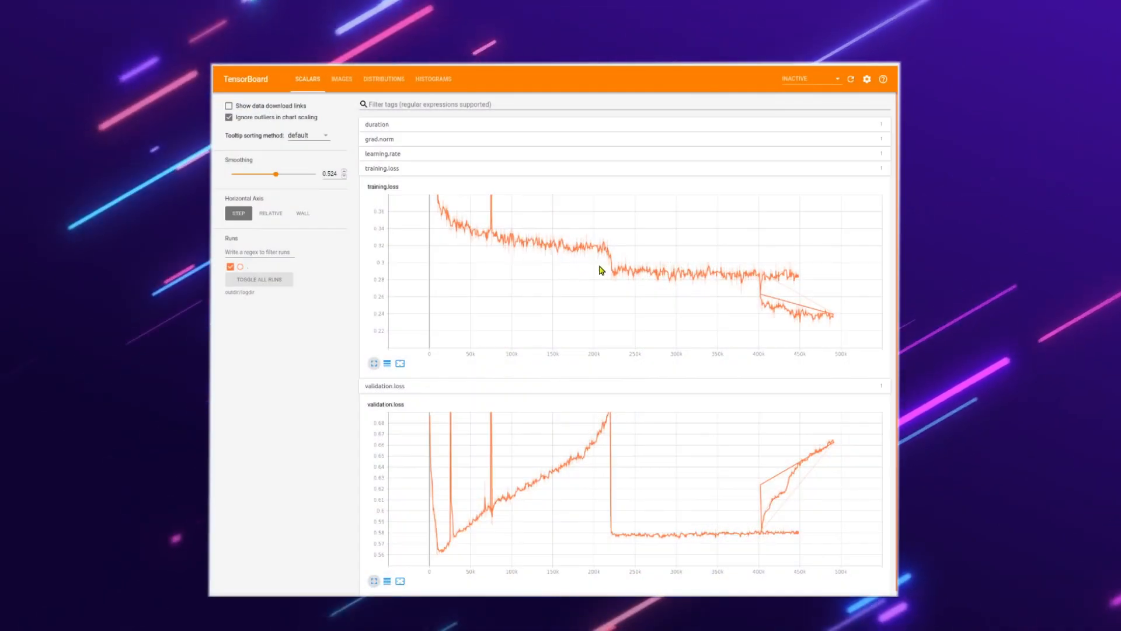
pyautogui.moveTo(626, 248)
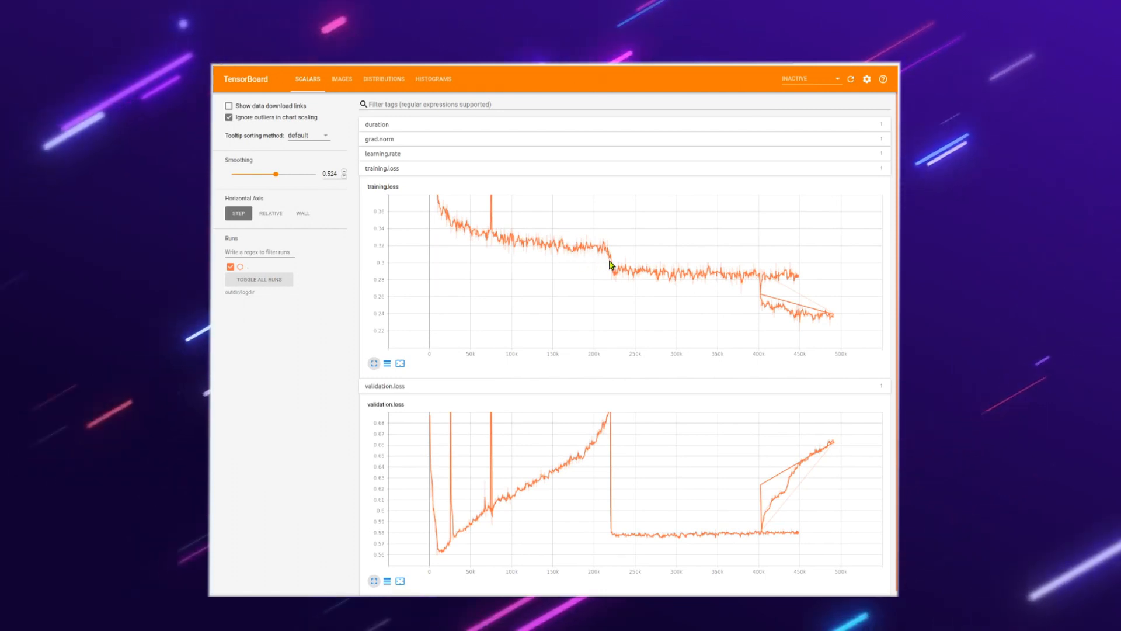
pyautogui.moveTo(617, 289)
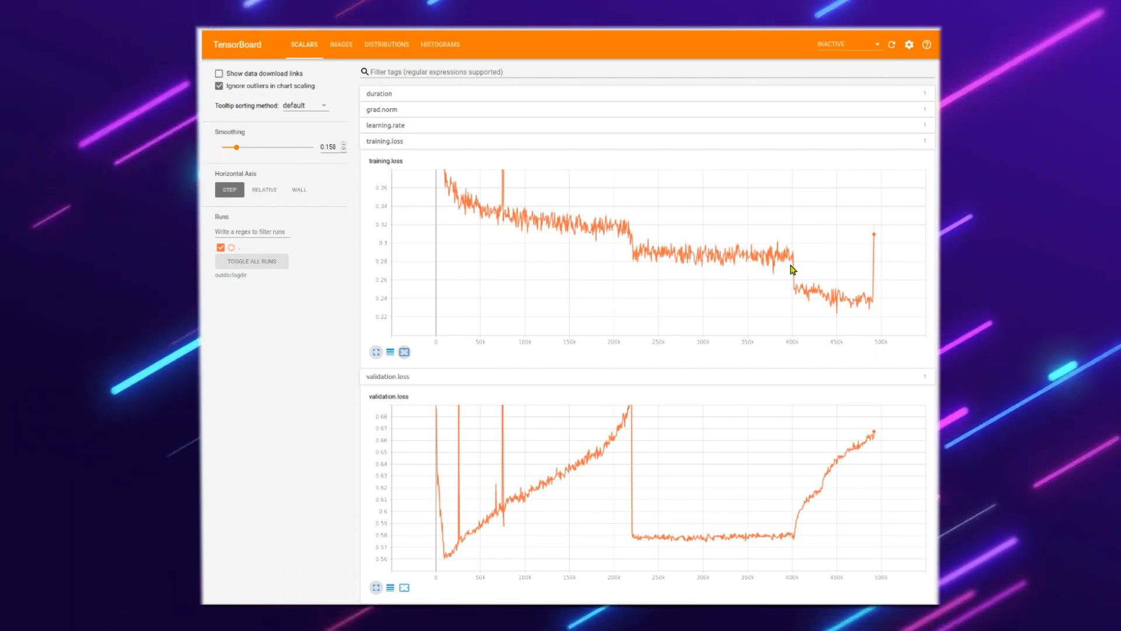
pyautogui.moveTo(812, 252)
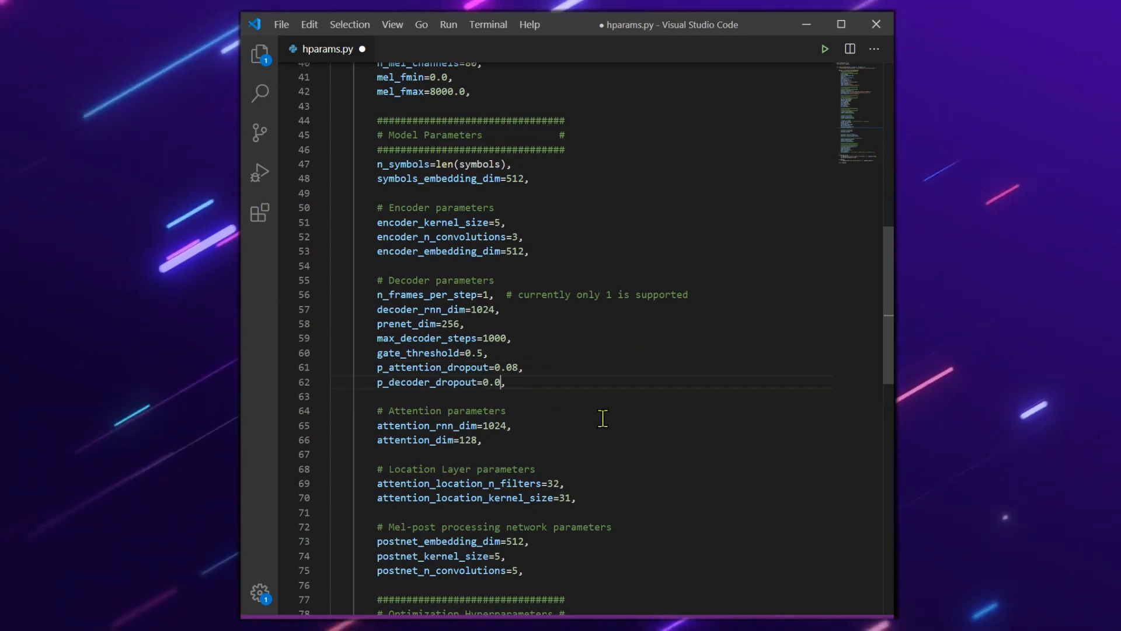
# Step: Edit the dropout value digit in hparams.py and scroll down through the file
pyautogui.write('8')
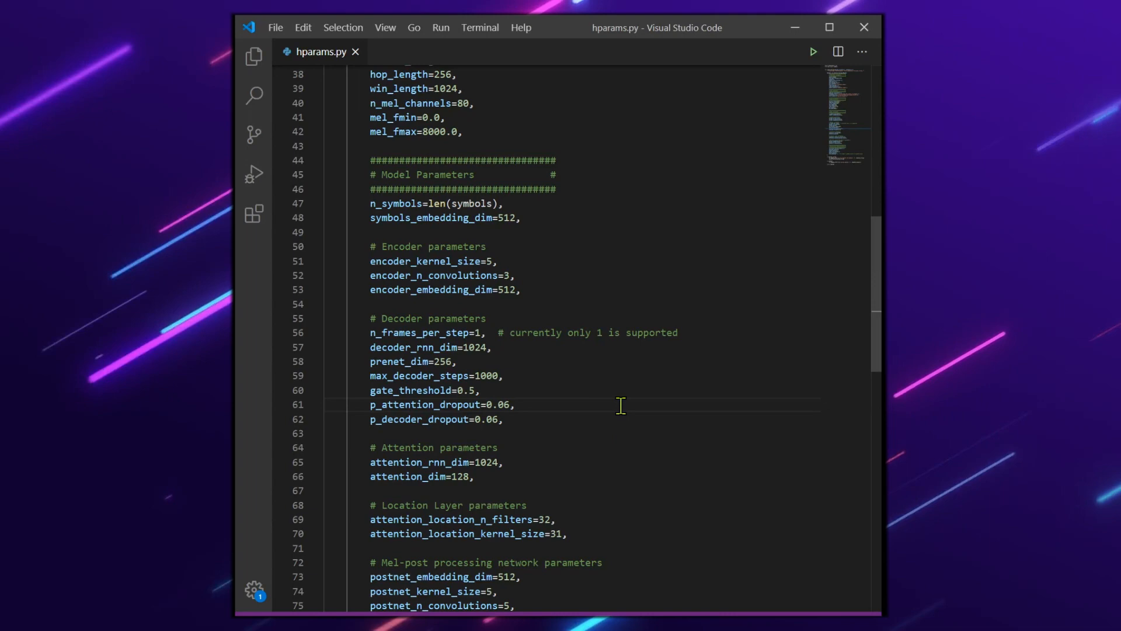
pyautogui.scroll(-3)
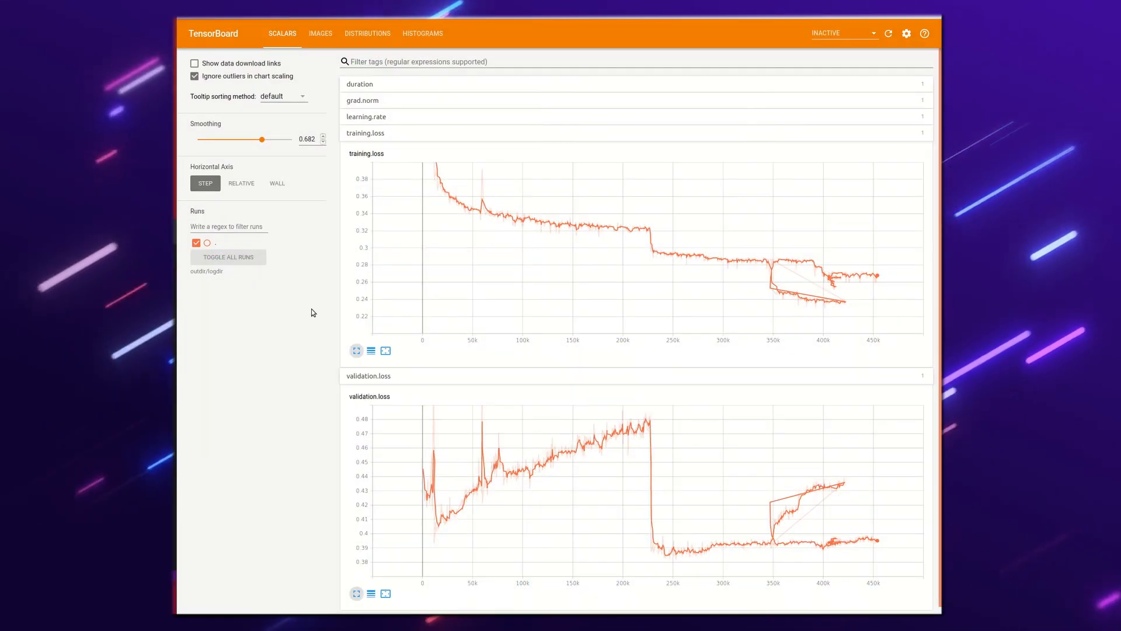
pyautogui.moveTo(783, 276)
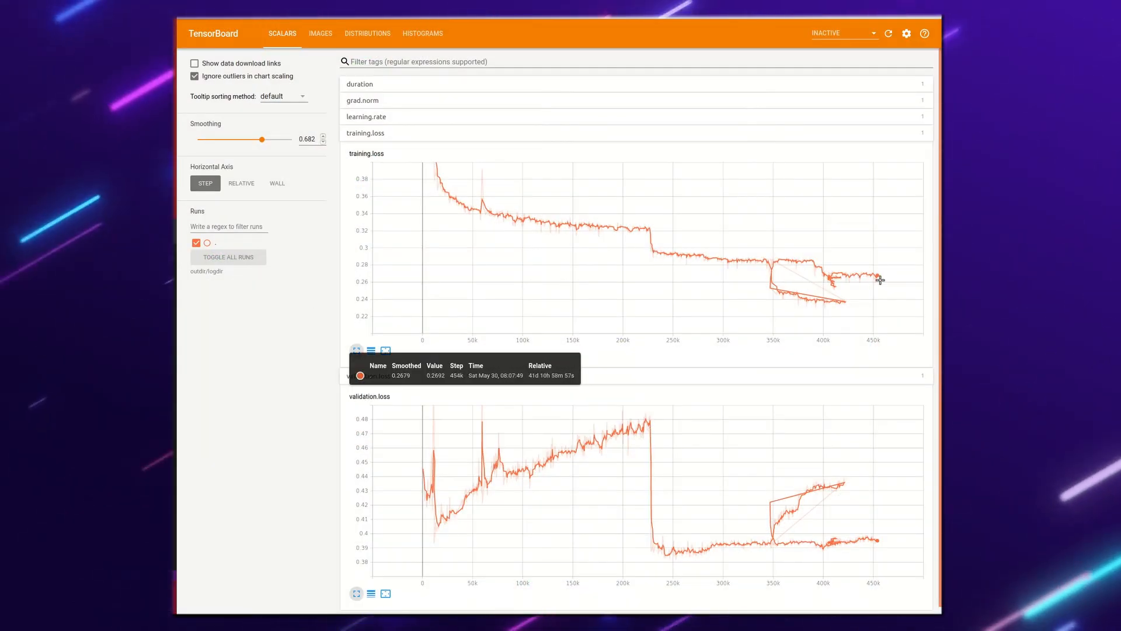
pyautogui.moveTo(896, 279)
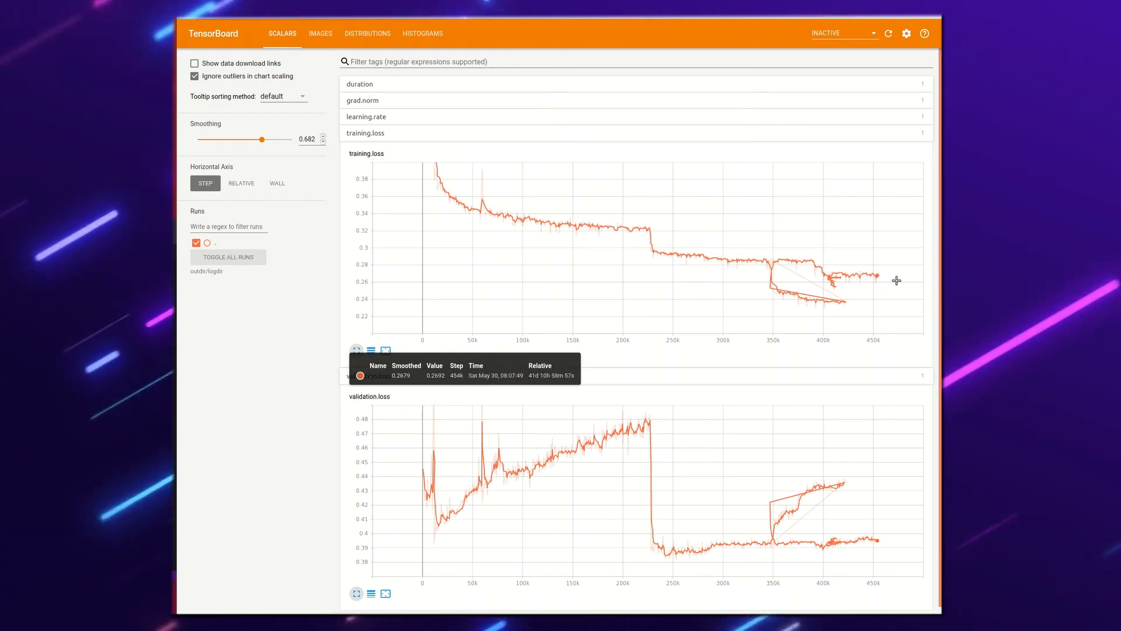